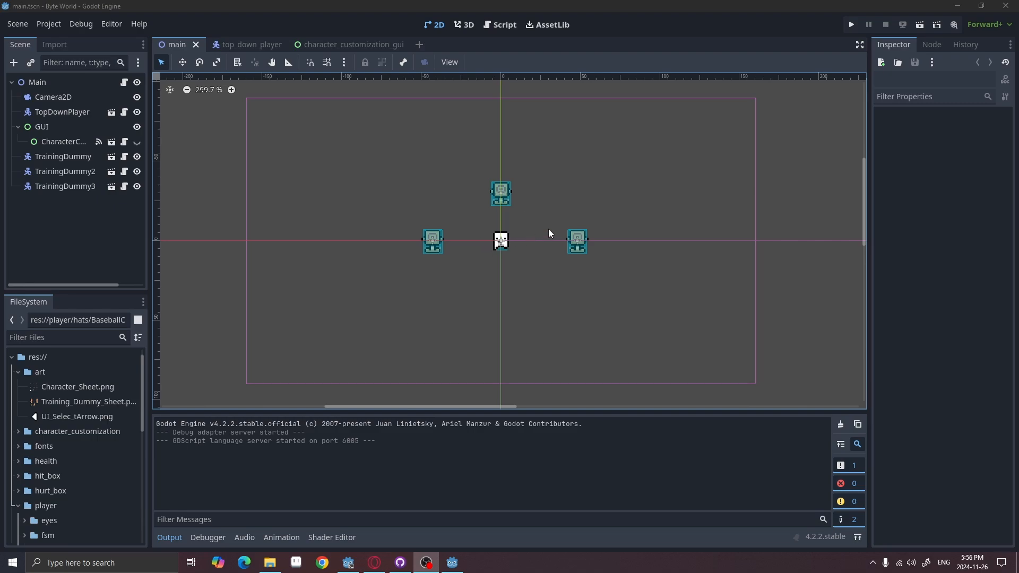
mouse_move(705, 176)
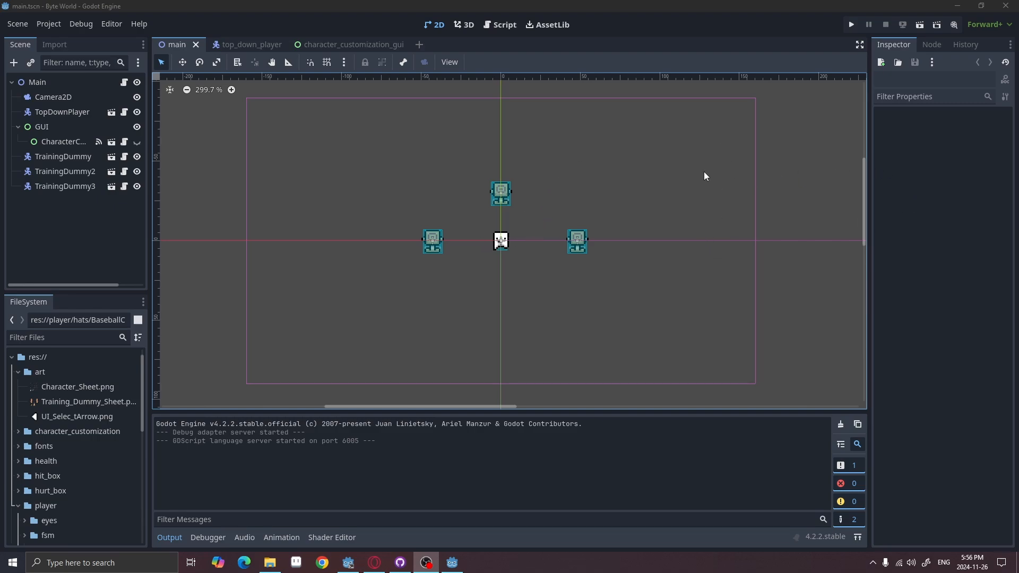
mouse_move(708, 202)
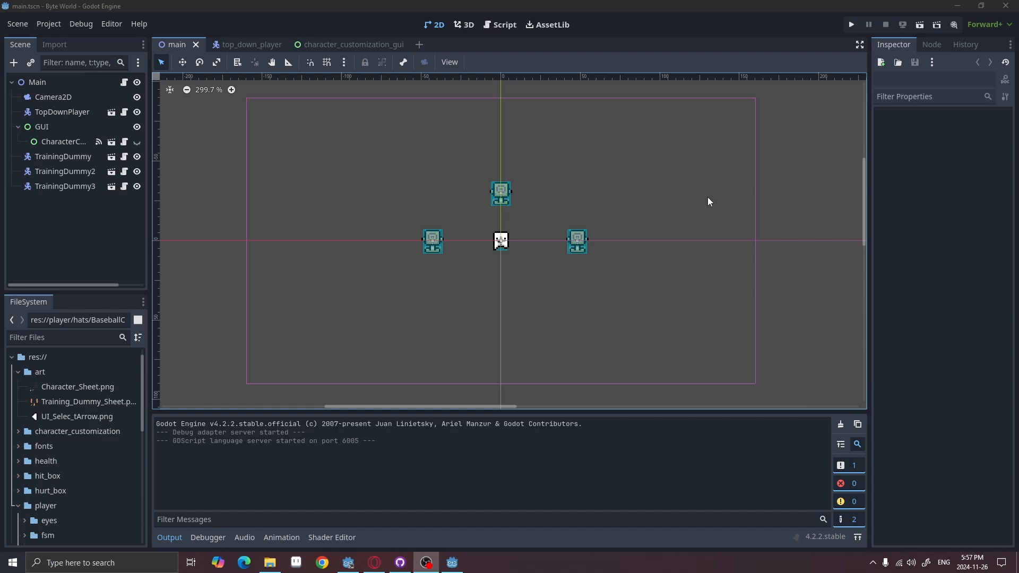
mouse_move(447, 198)
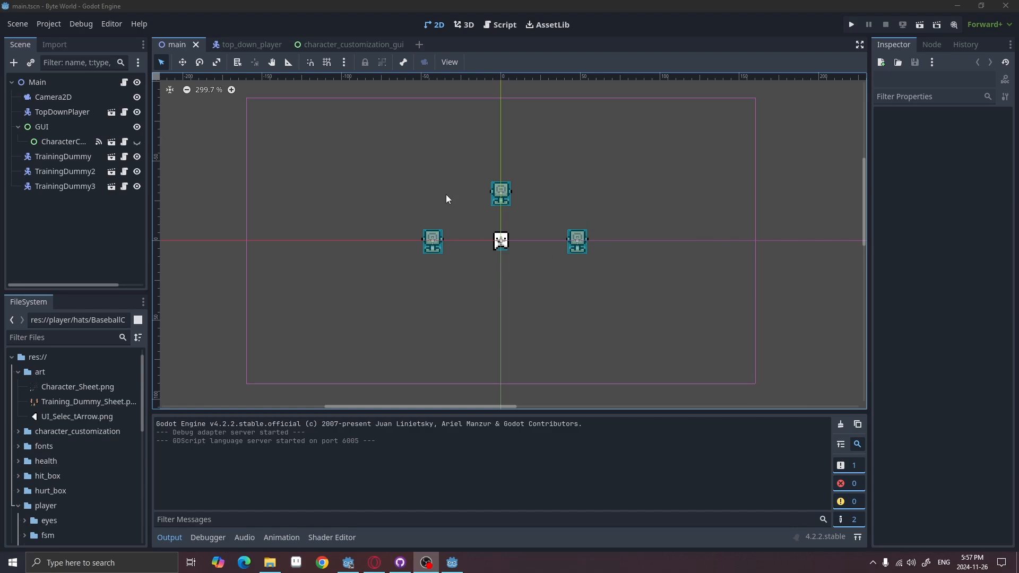
mouse_move(525, 222)
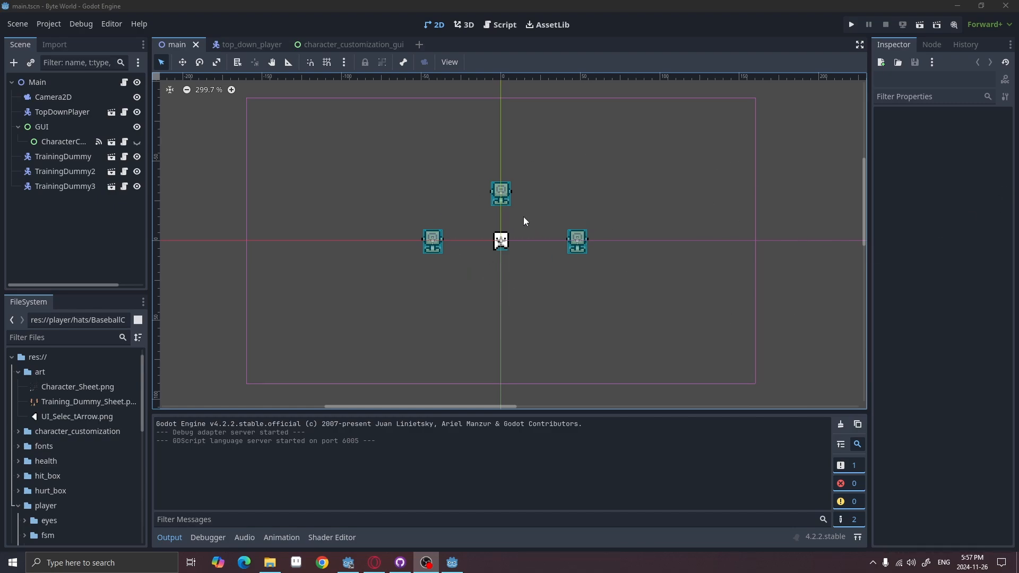
mouse_move(516, 222)
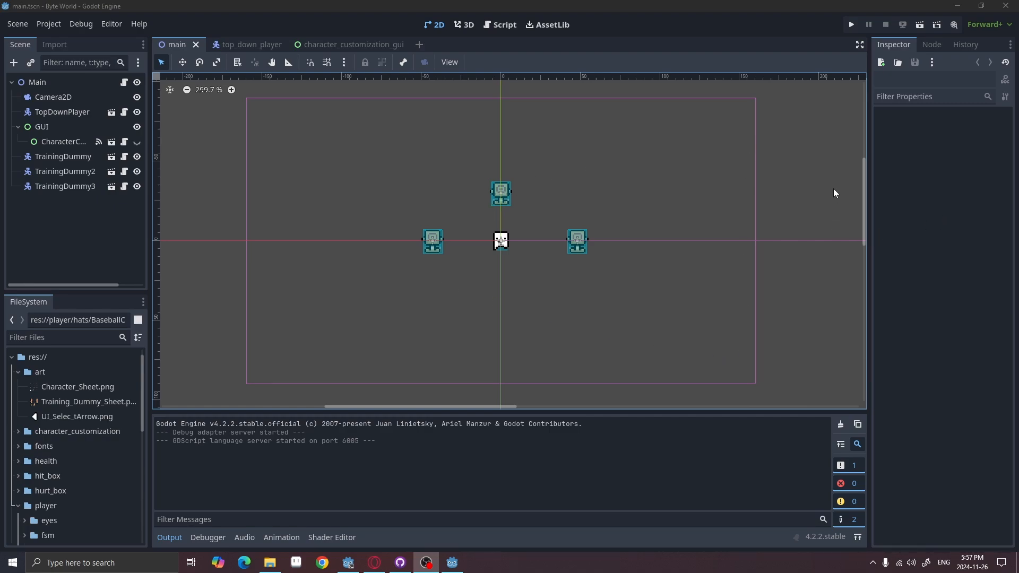
mouse_move(657, 216)
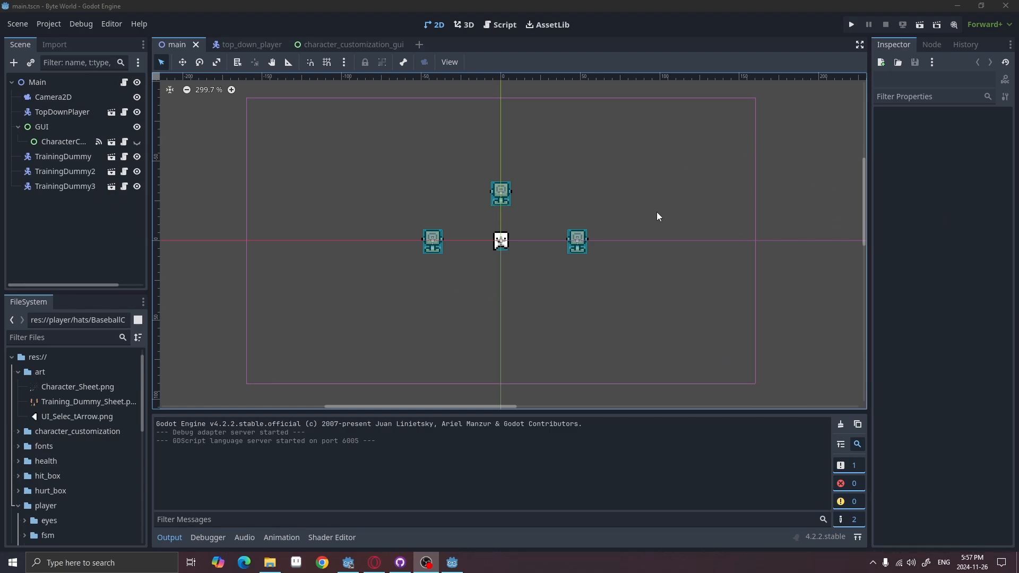
mouse_move(647, 209)
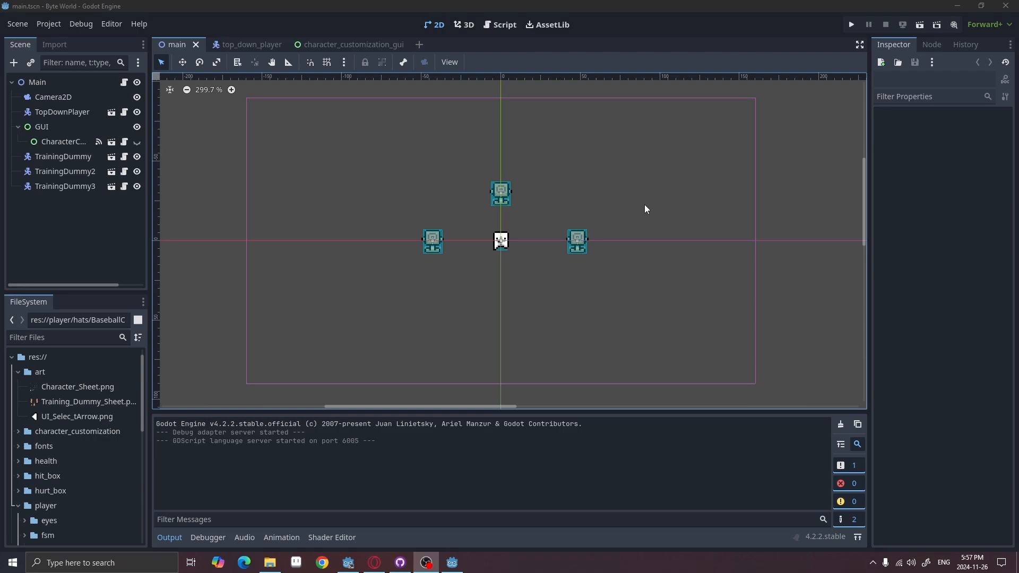
mouse_move(503, 210)
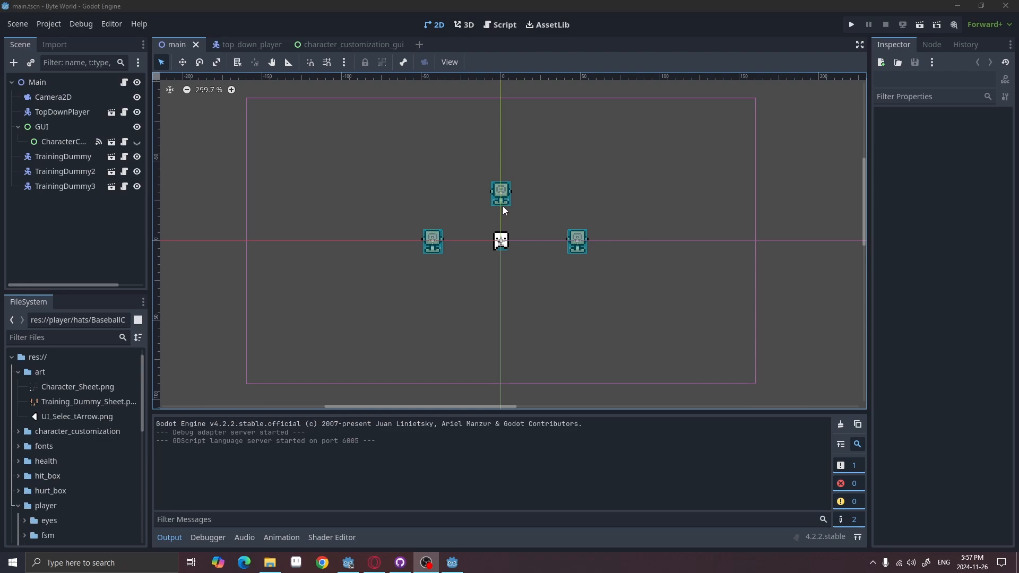
mouse_move(581, 259)
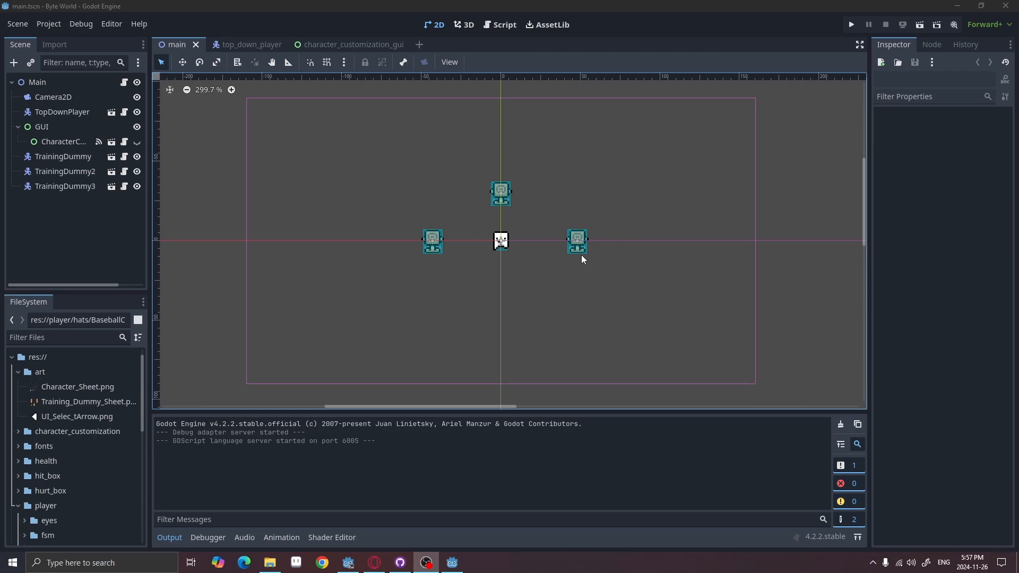
mouse_move(760, 278)
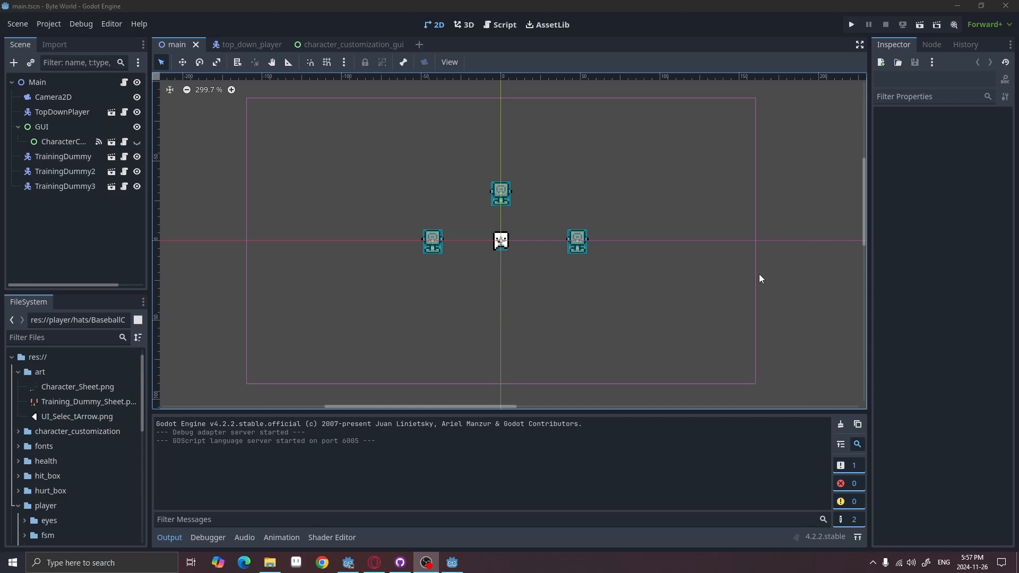
mouse_move(900, 298)
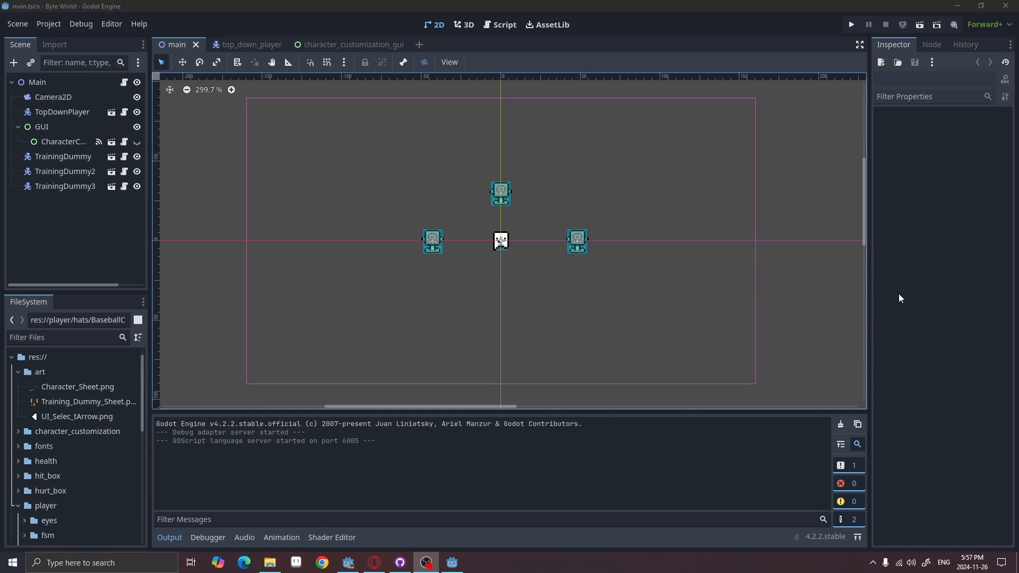
Run the Byte World project to bring up the Create Character panel.
left_click(850, 24)
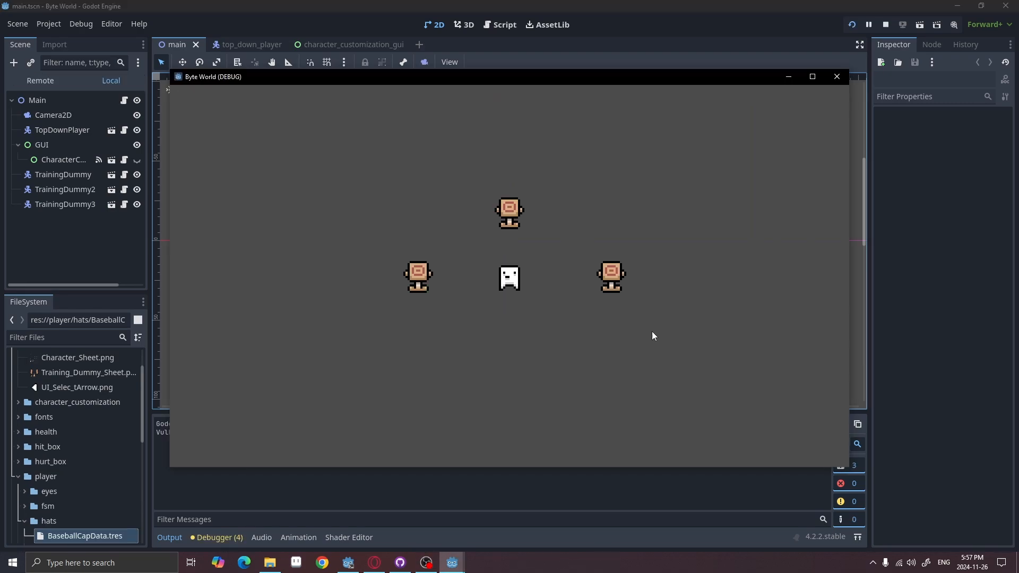
mouse_move(628, 263)
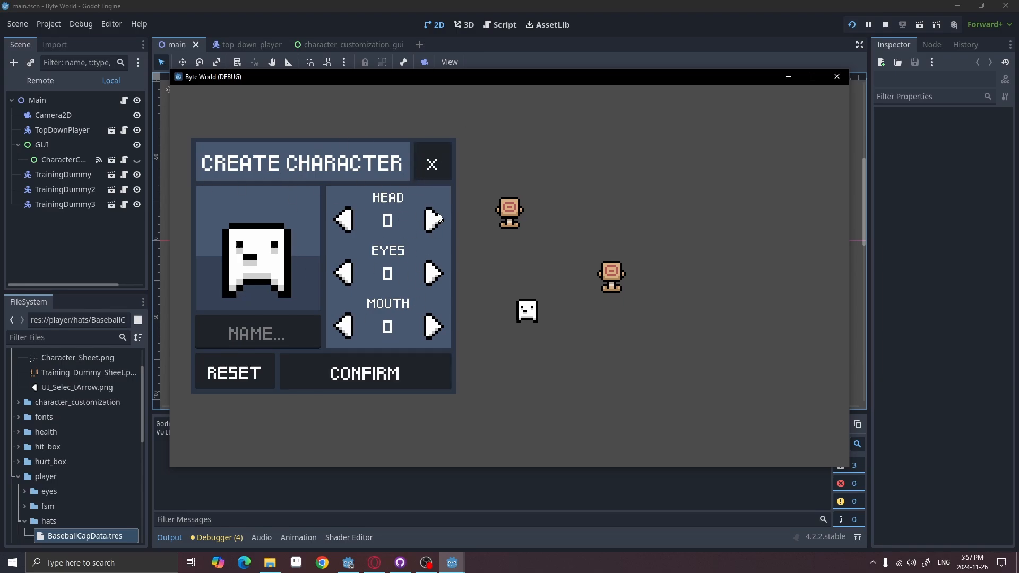
Cycle head, eyes and mouth options once each, then reset them all to 0.
left_click(432, 220)
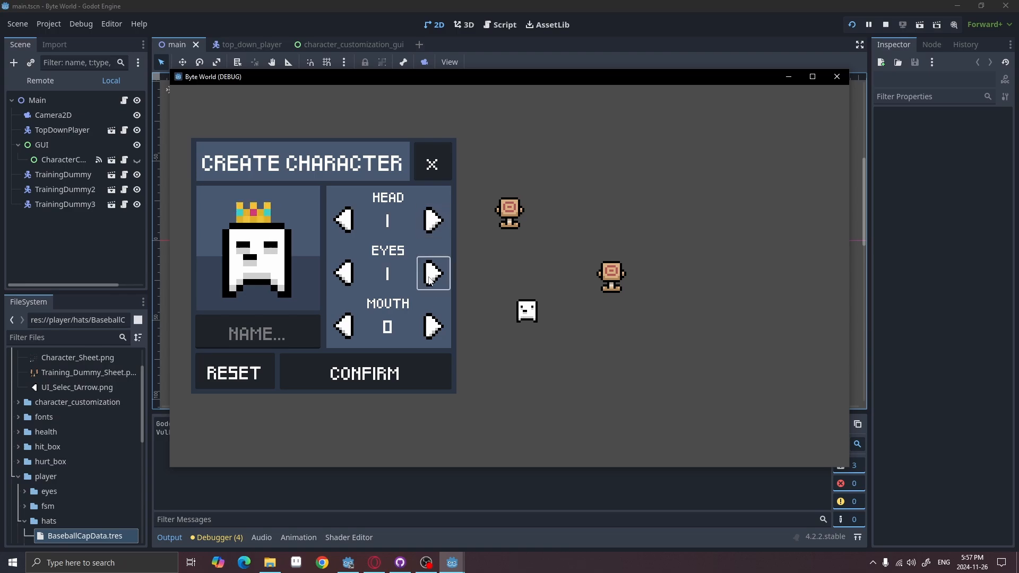
left_click(432, 273)
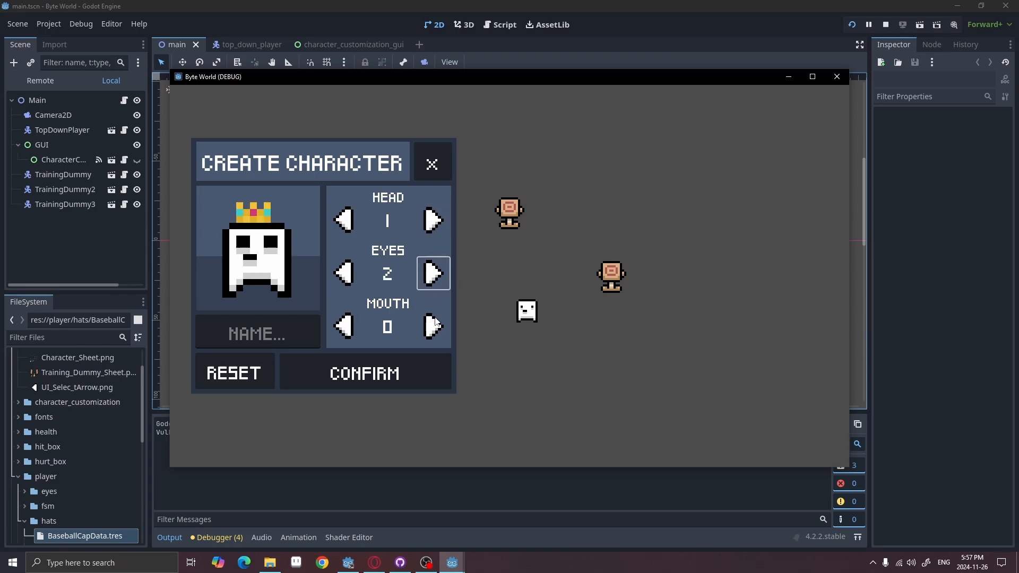
left_click(432, 327)
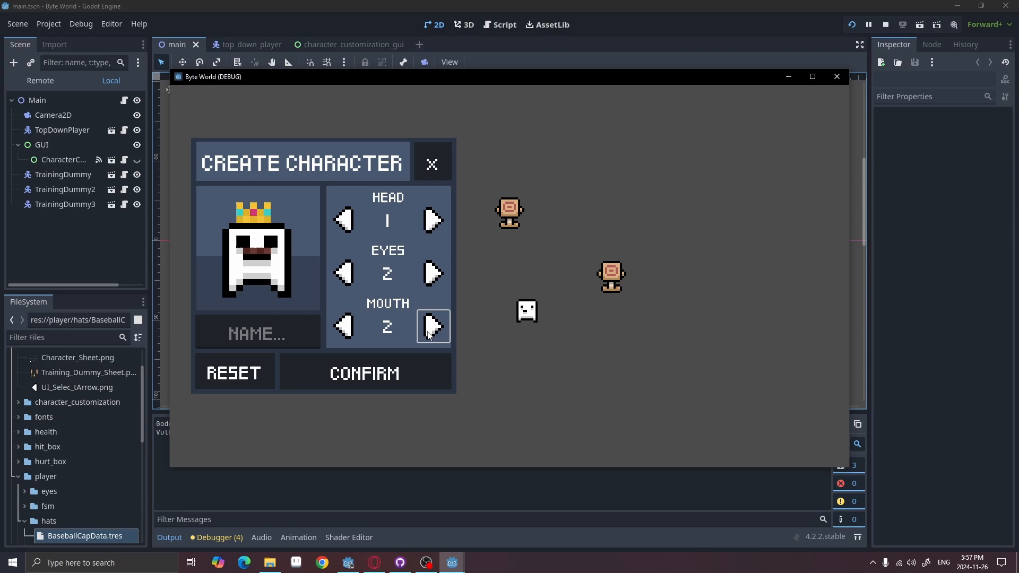
left_click(432, 327)
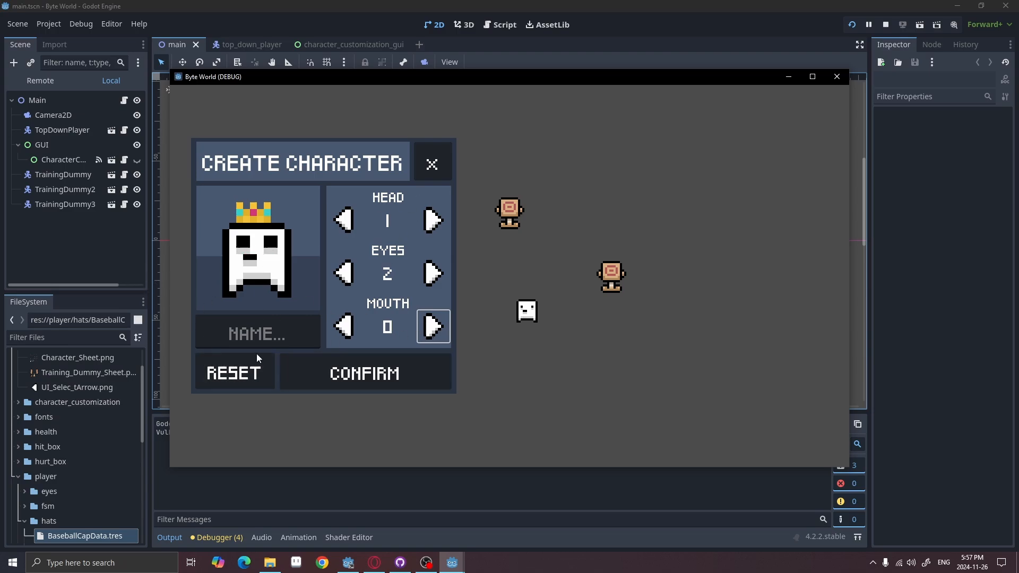
mouse_move(234, 380)
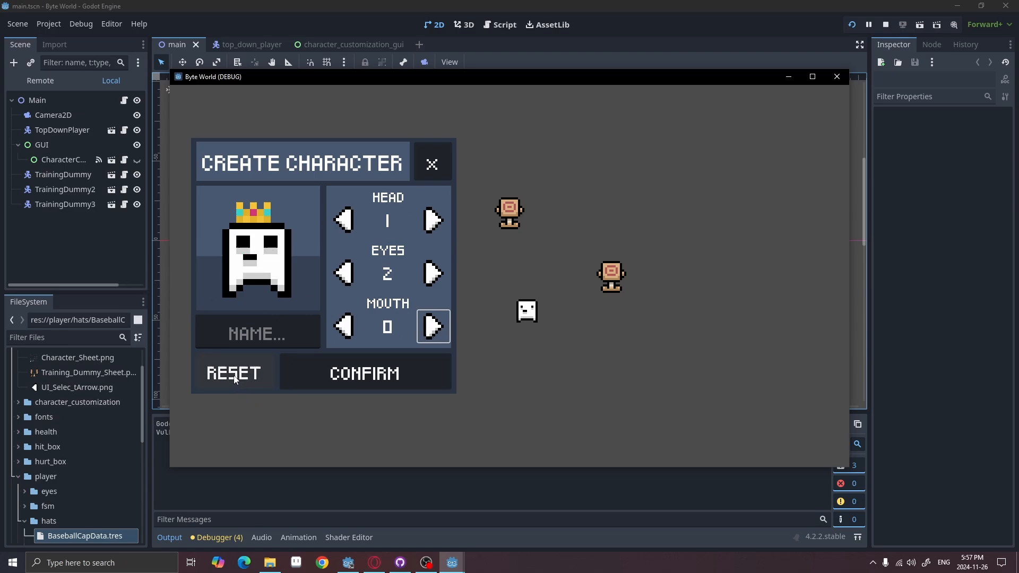
left_click(235, 372)
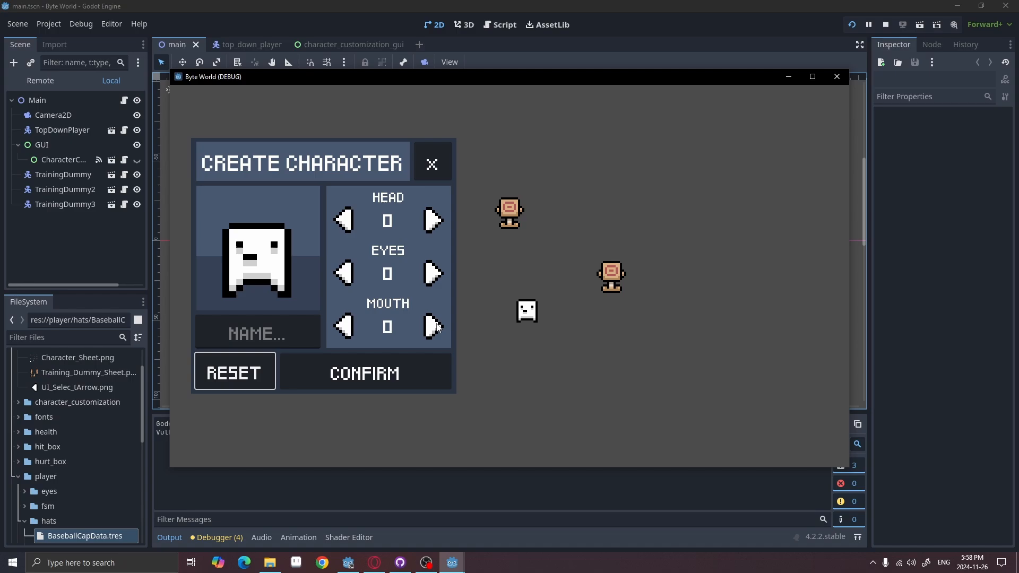
Name the character 'Guy', pick an eye style and confirm it onto the player.
left_click(256, 332)
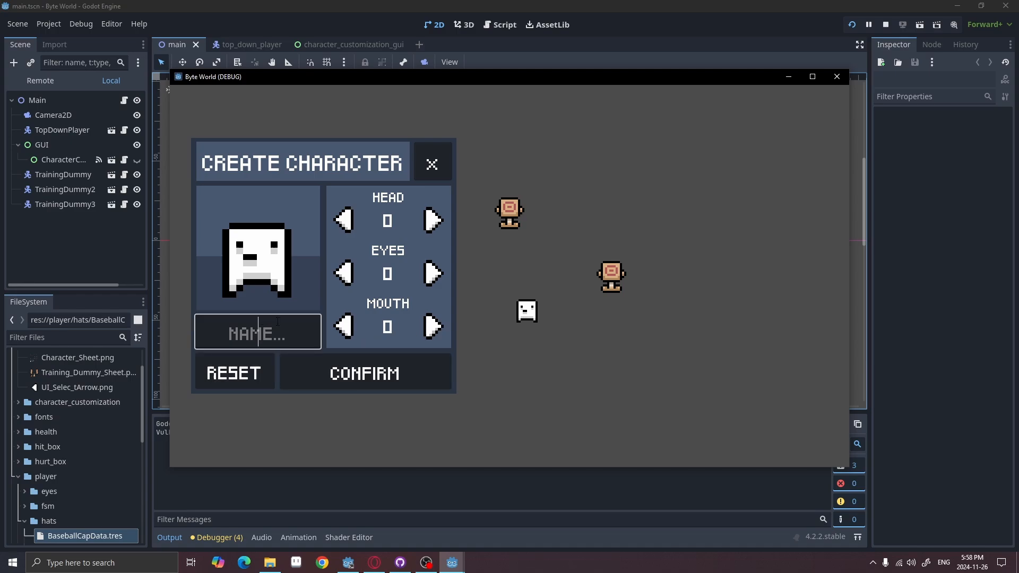
type("Guy")
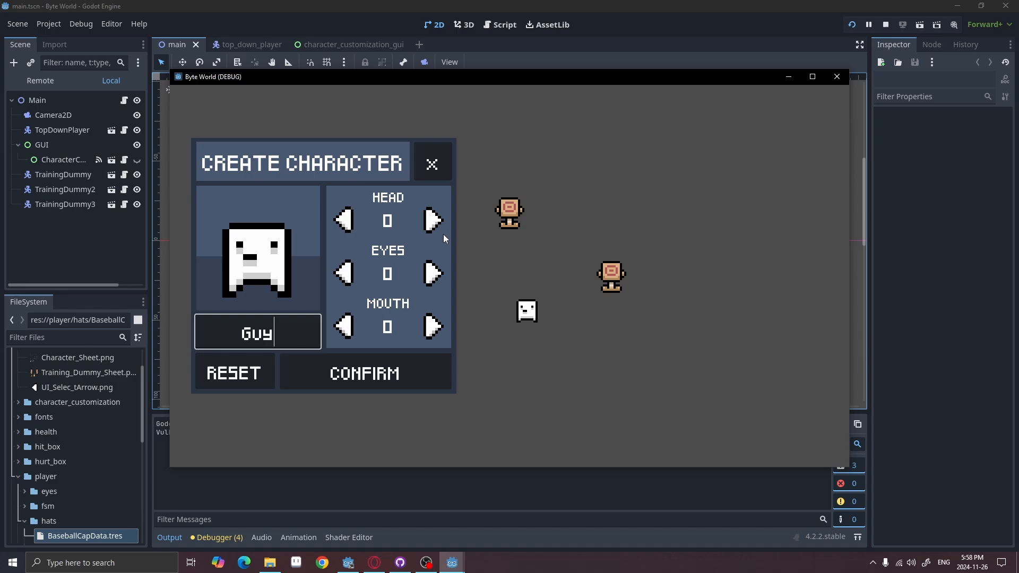
left_click(433, 273)
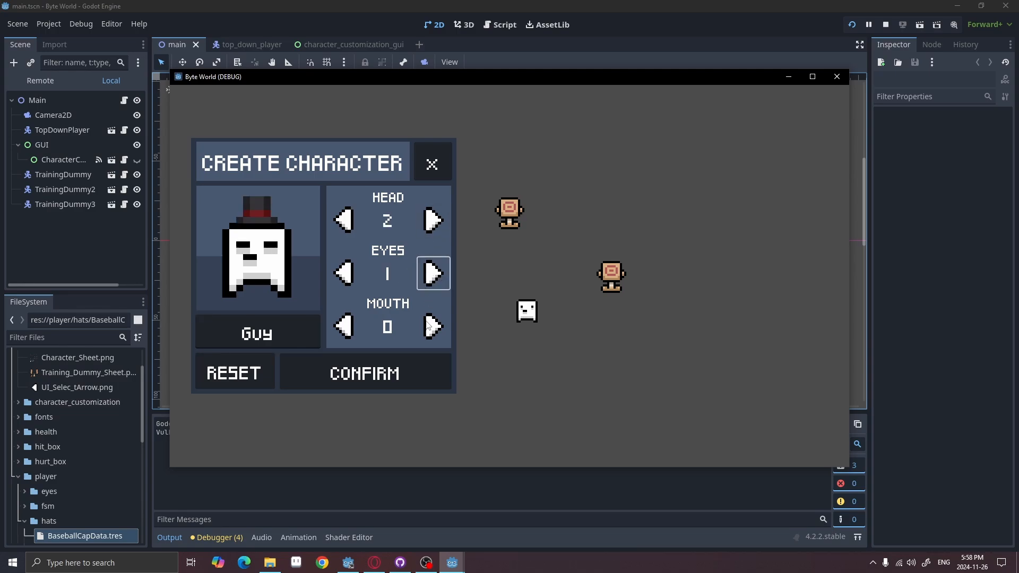
left_click(432, 326)
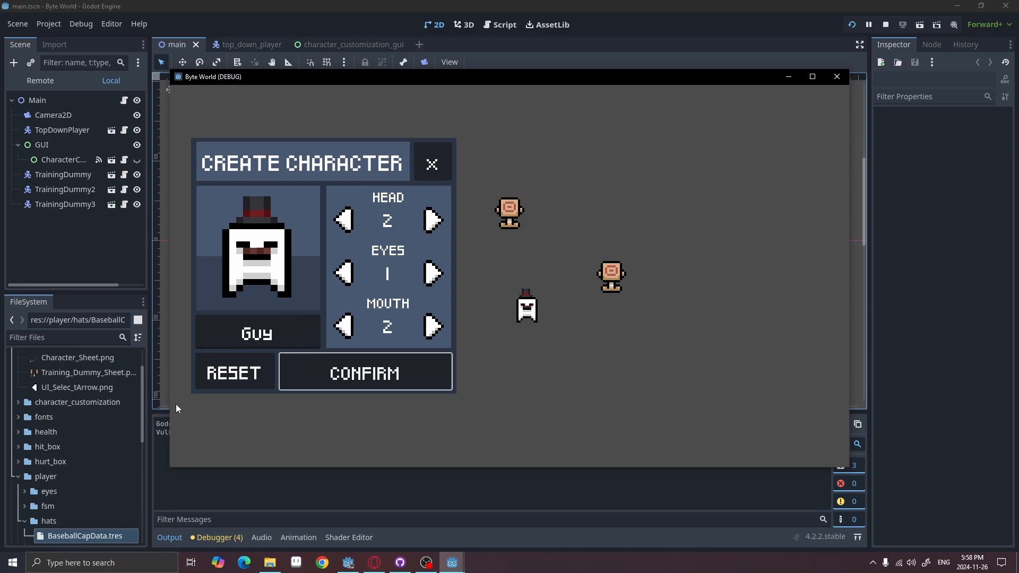
mouse_move(544, 284)
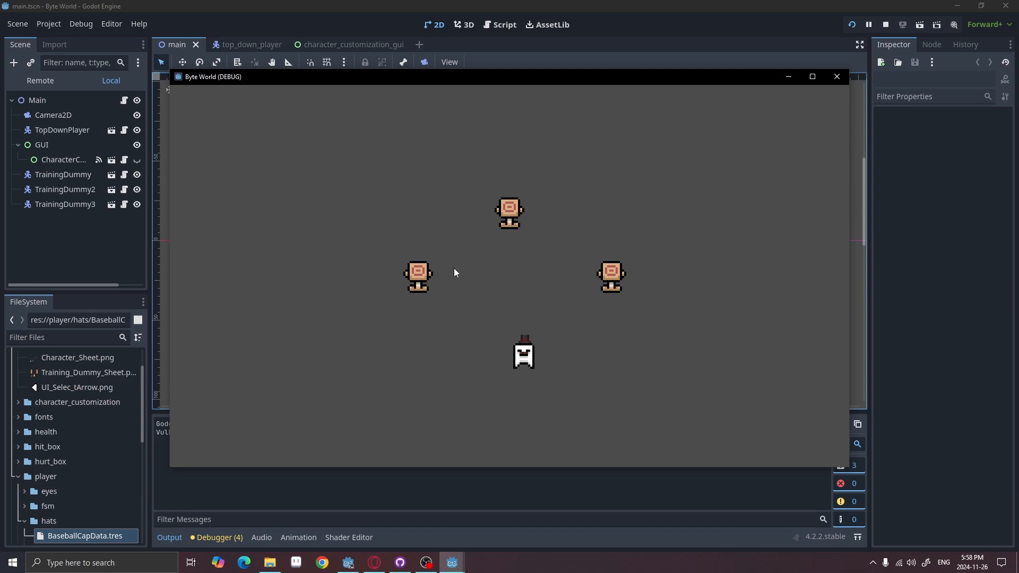
mouse_move(483, 326)
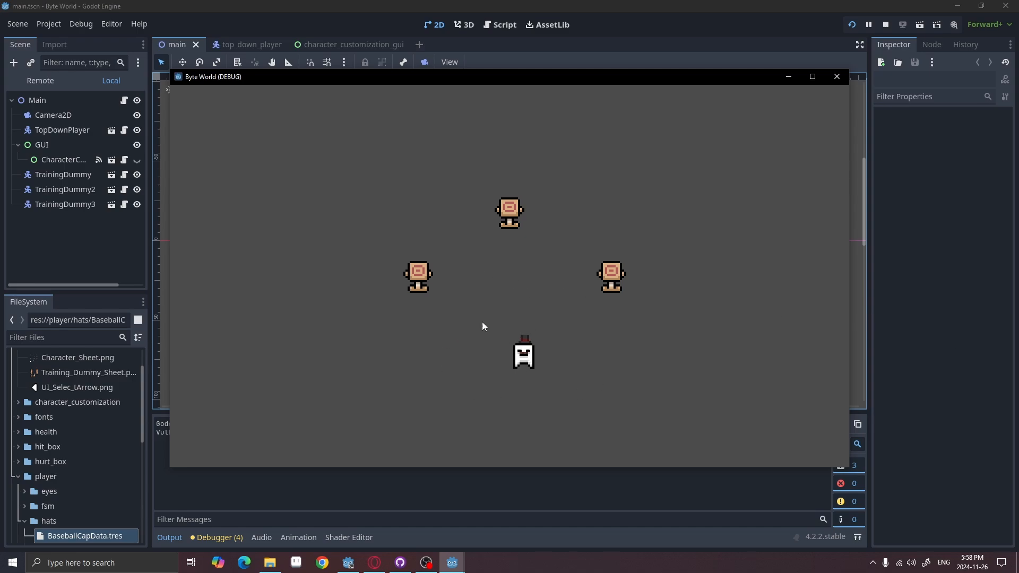
mouse_move(540, 324)
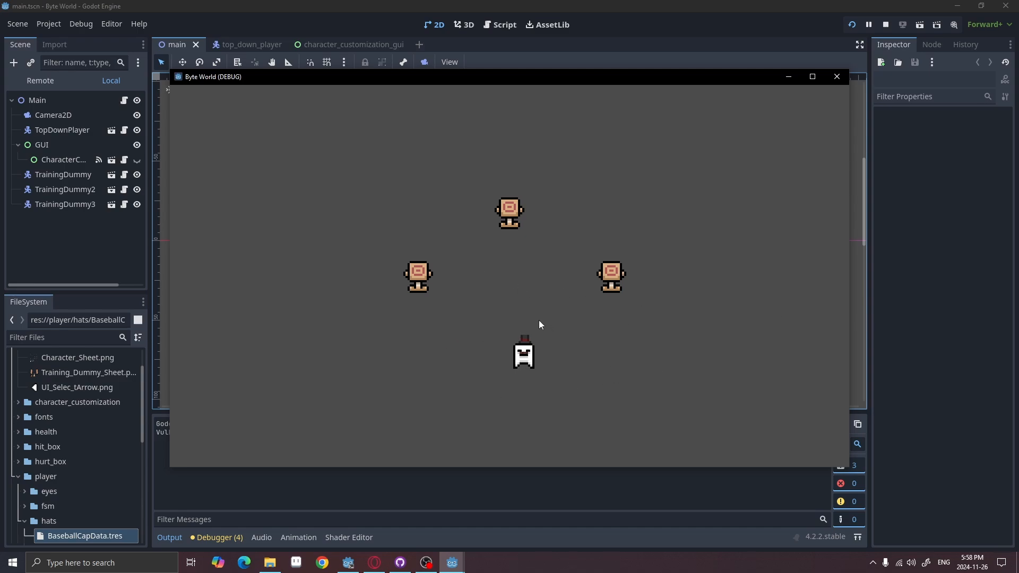
mouse_move(438, 312)
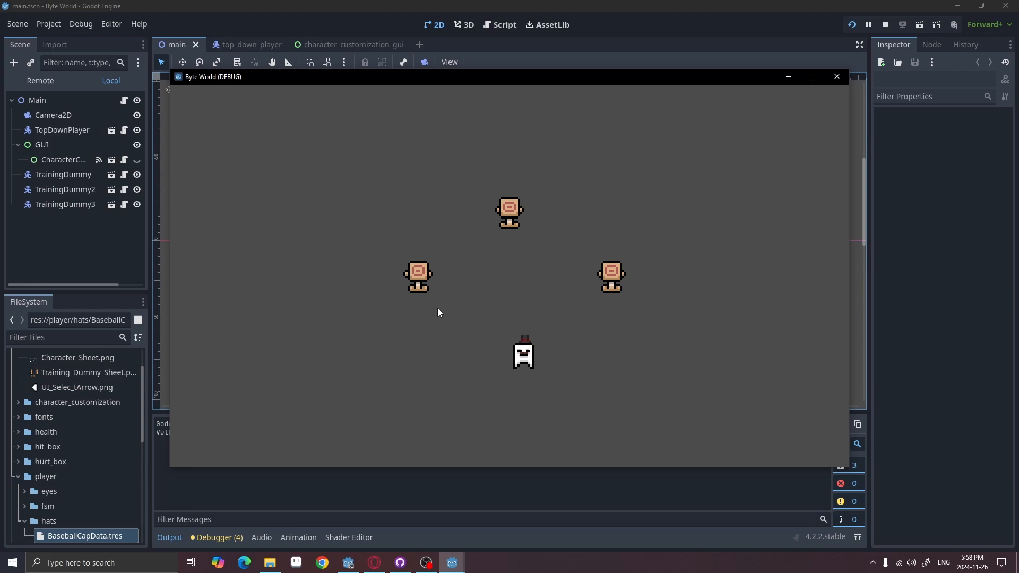
mouse_move(609, 380)
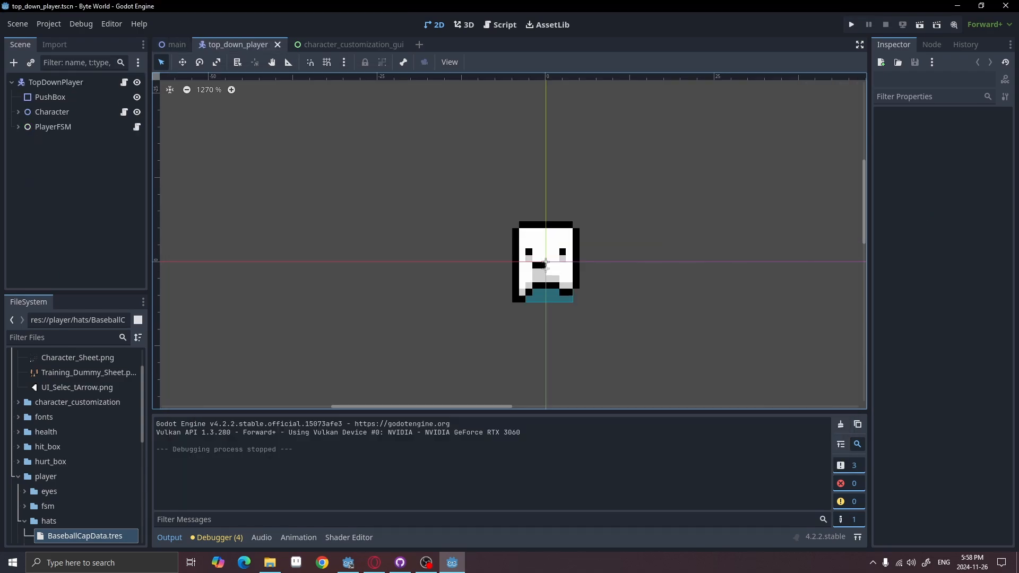
Expand the Character node and view the eye and hat sprites' properties.
left_click(56, 82)
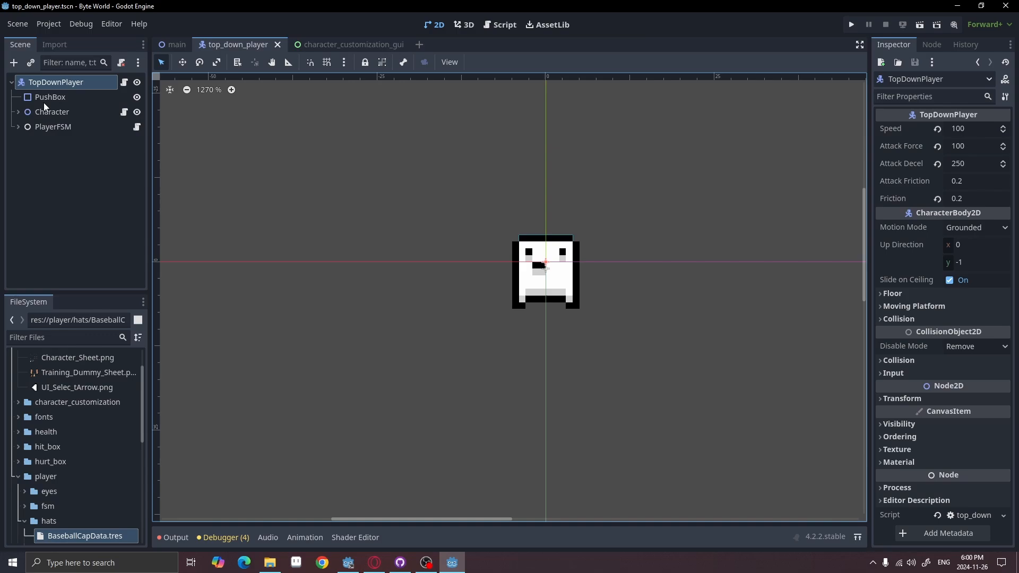
mouse_move(53, 113)
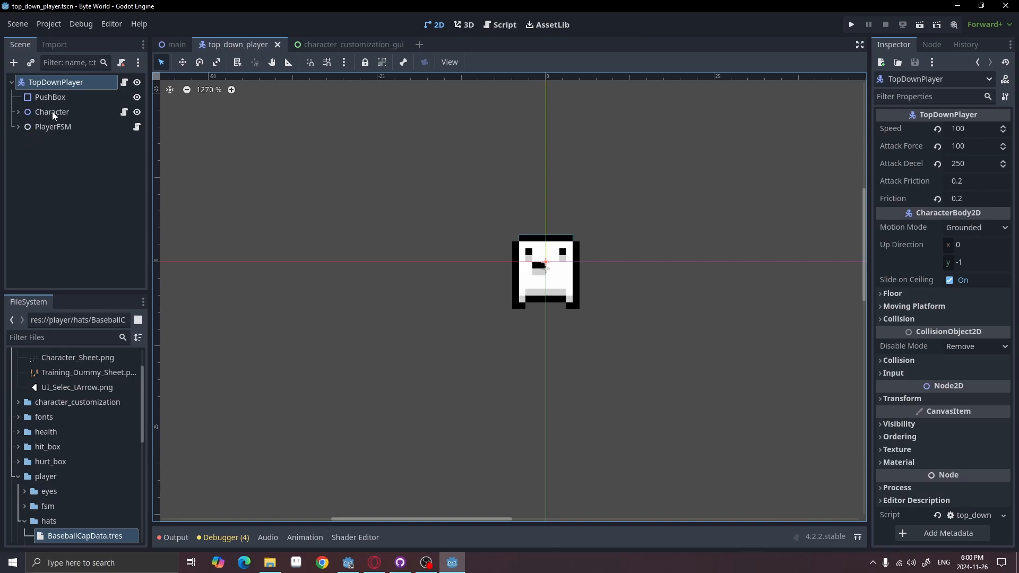
left_click(52, 111)
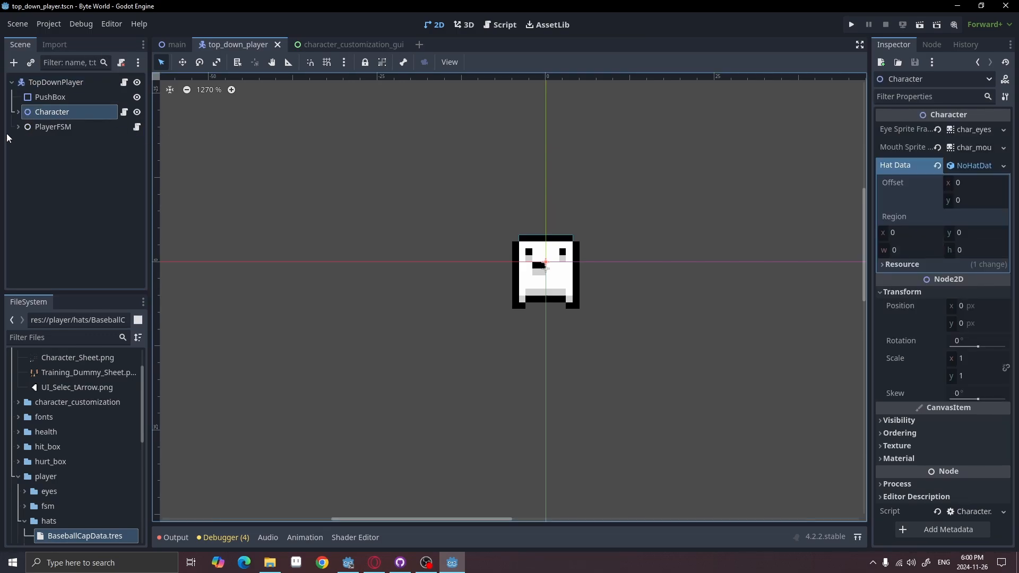
left_click(18, 112)
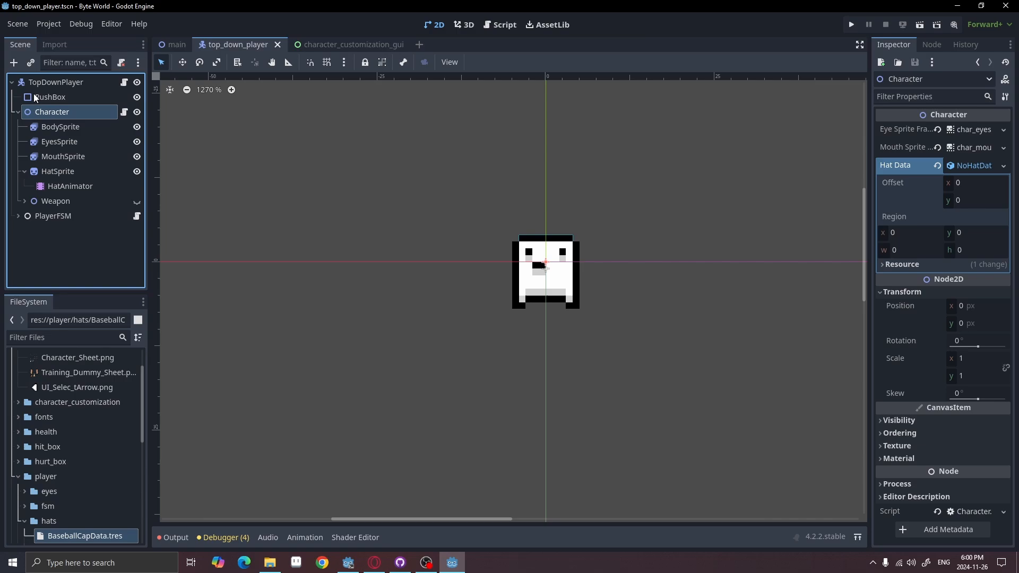
mouse_move(71, 182)
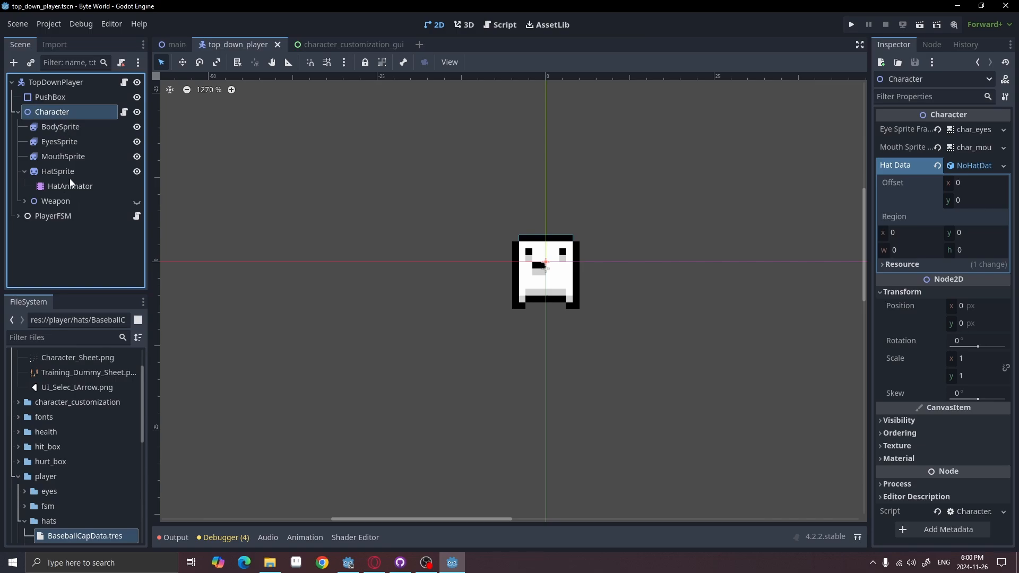
mouse_move(62, 126)
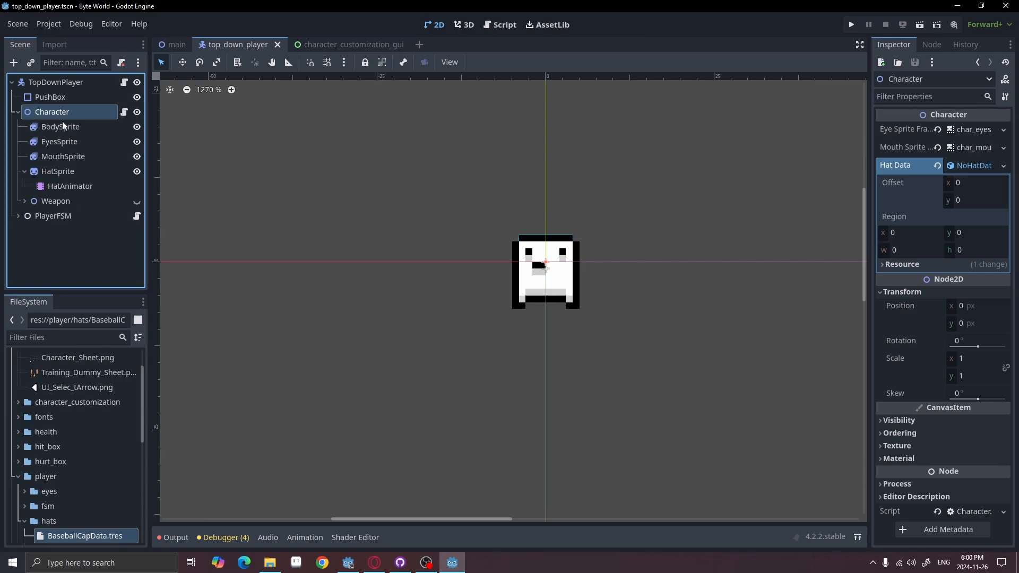
left_click(59, 142)
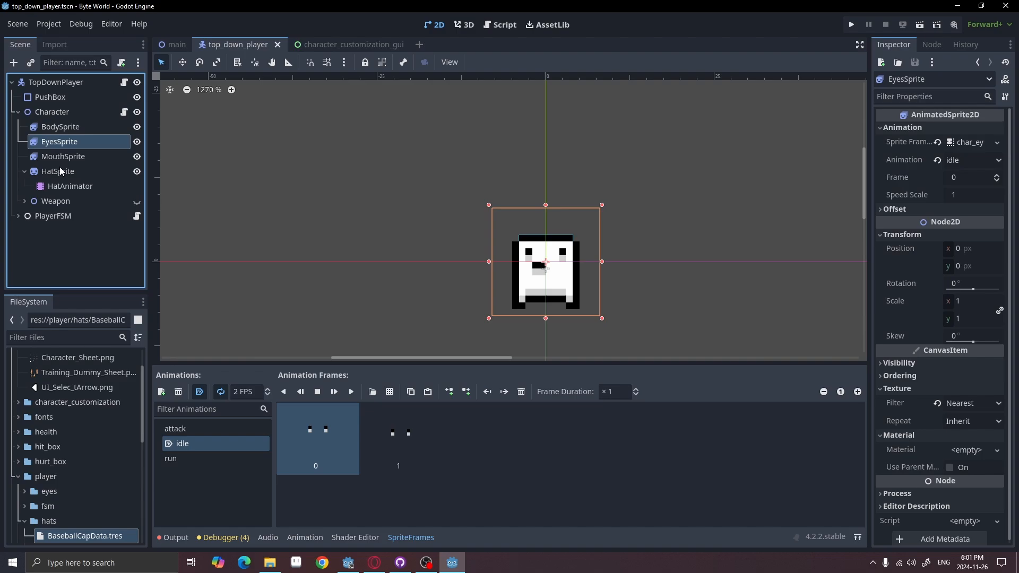
left_click(57, 171)
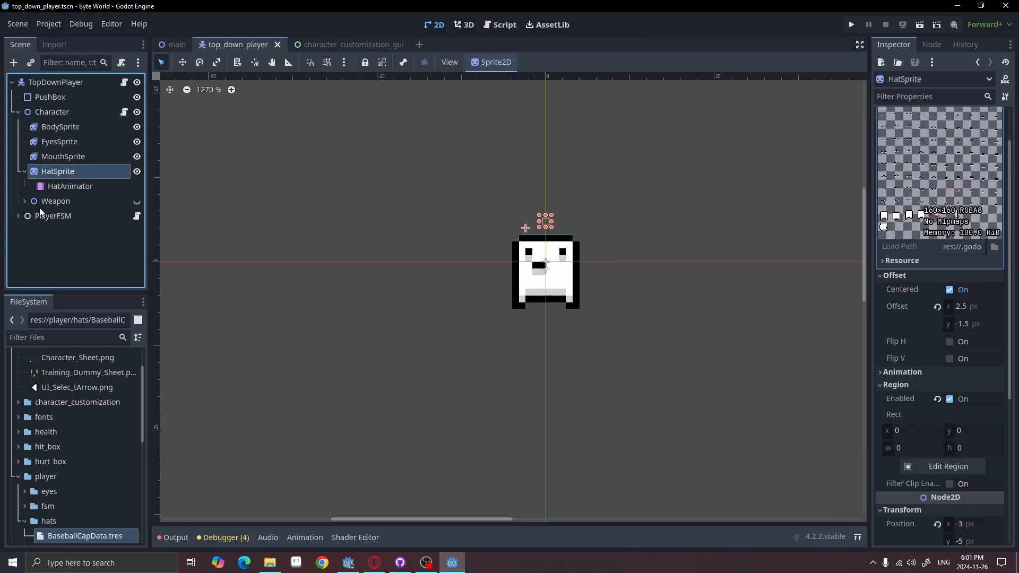
mouse_move(82, 182)
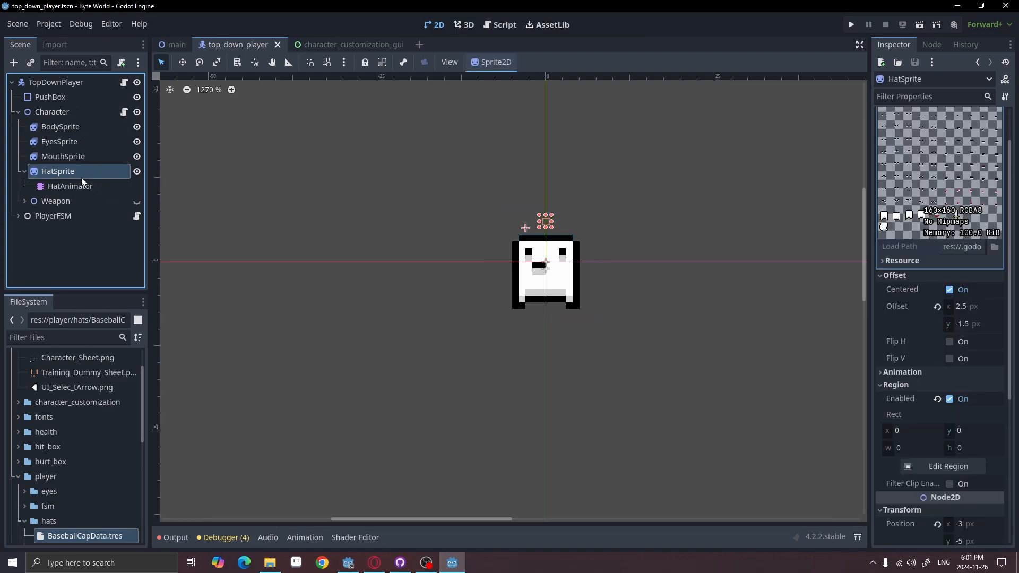
Compare eye and mouth sprite frames, viewing the eyes' run then idle animations.
left_click(60, 141)
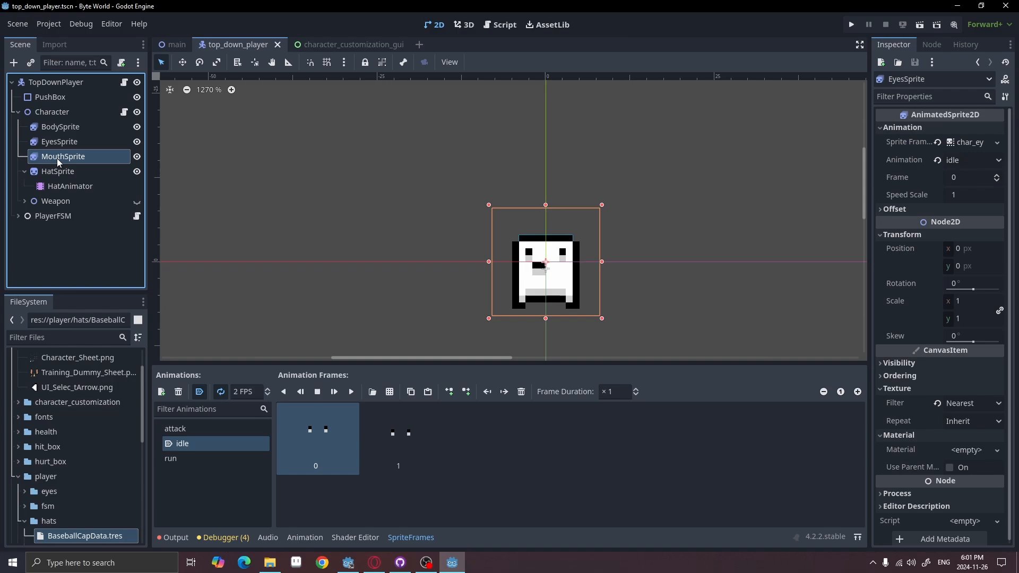
left_click(63, 156)
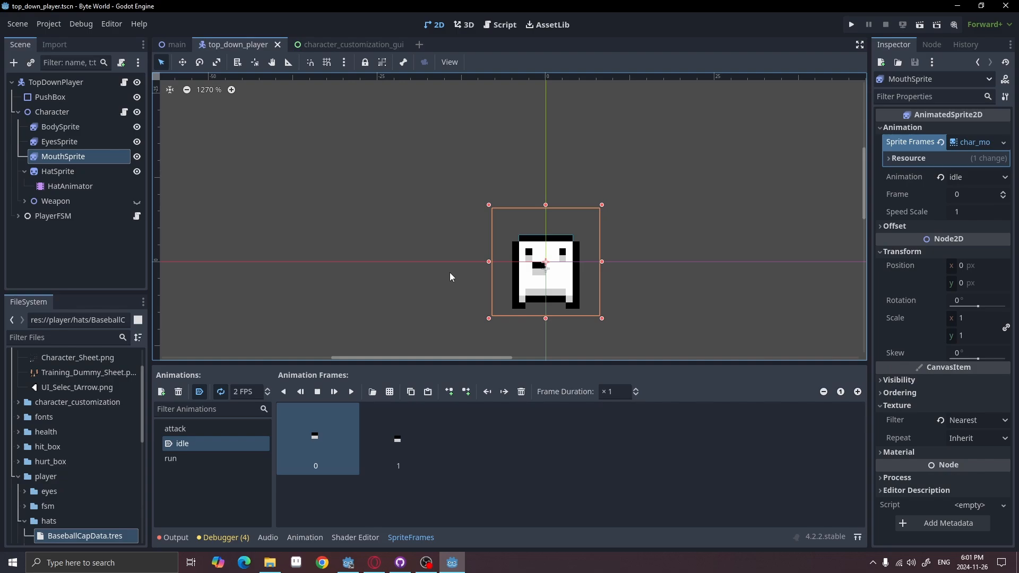
left_click(59, 141)
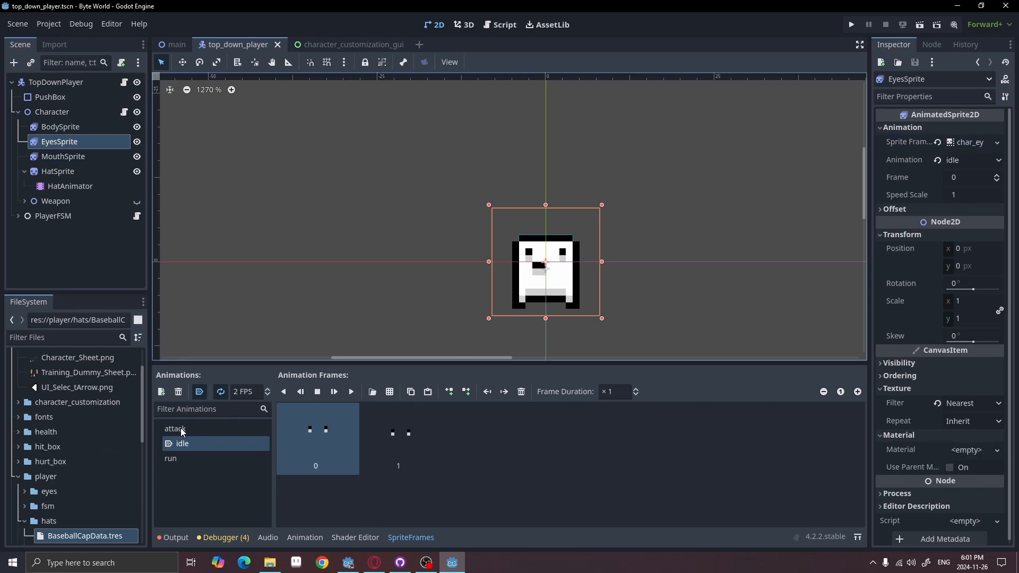
left_click(170, 459)
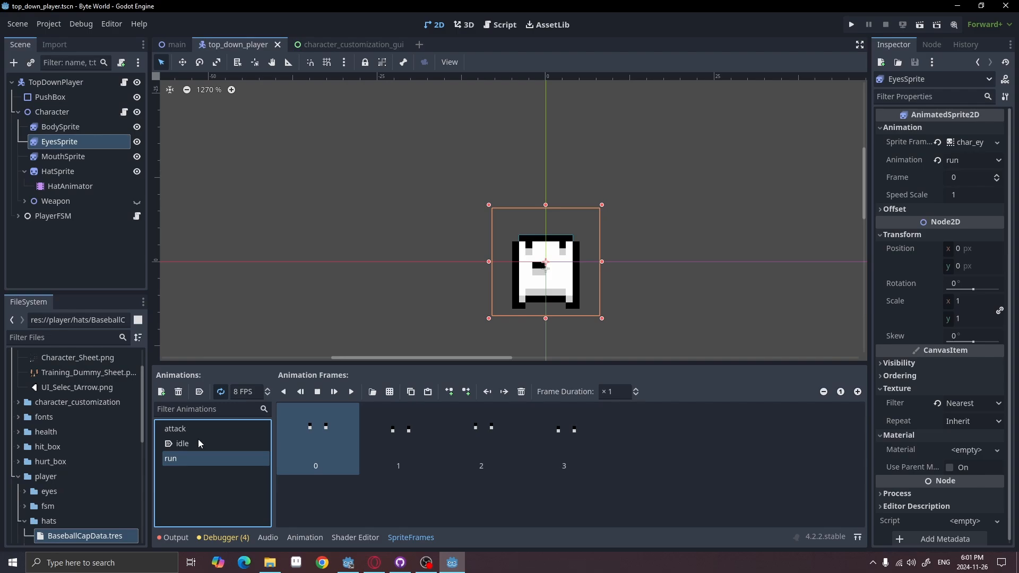
left_click(183, 444)
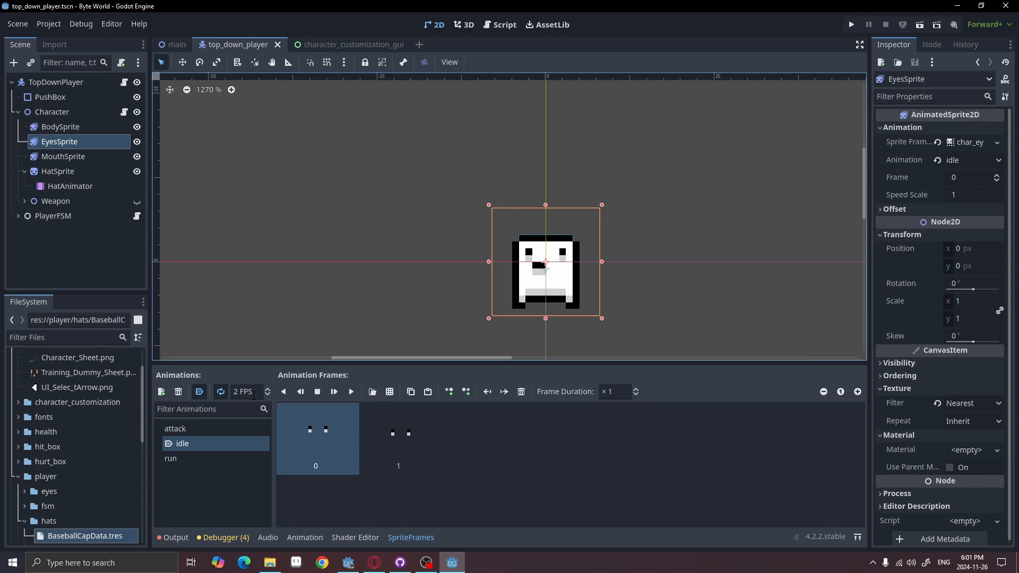
mouse_move(309, 472)
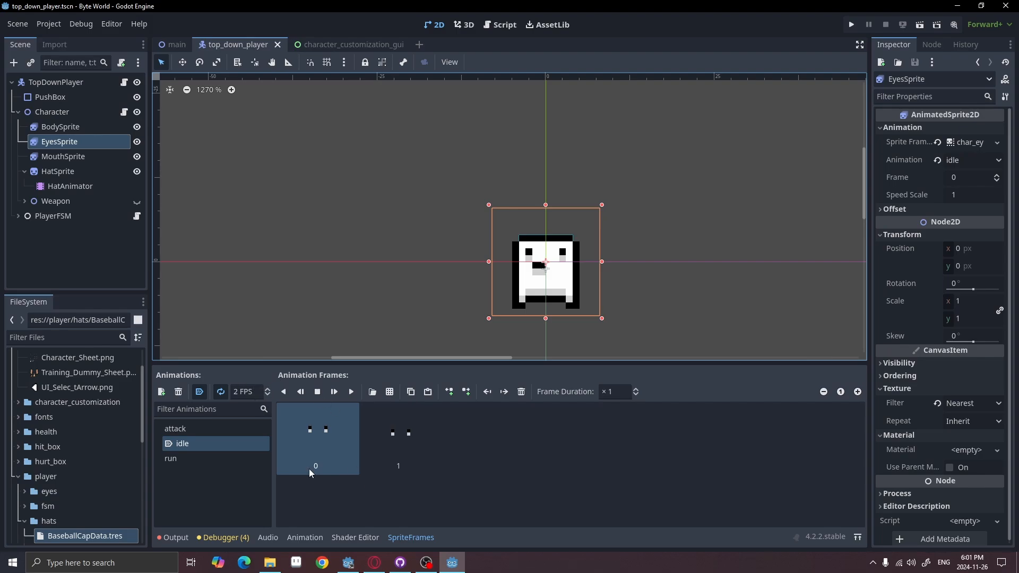
Review HatSprite's texture, offset and region, then select HatAnimator.
left_click(57, 171)
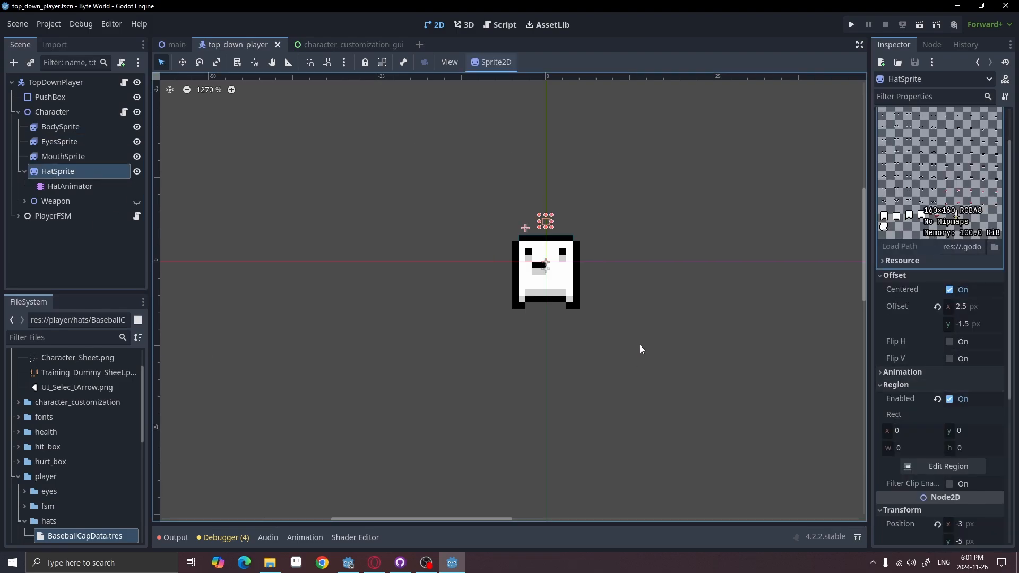
mouse_move(903, 464)
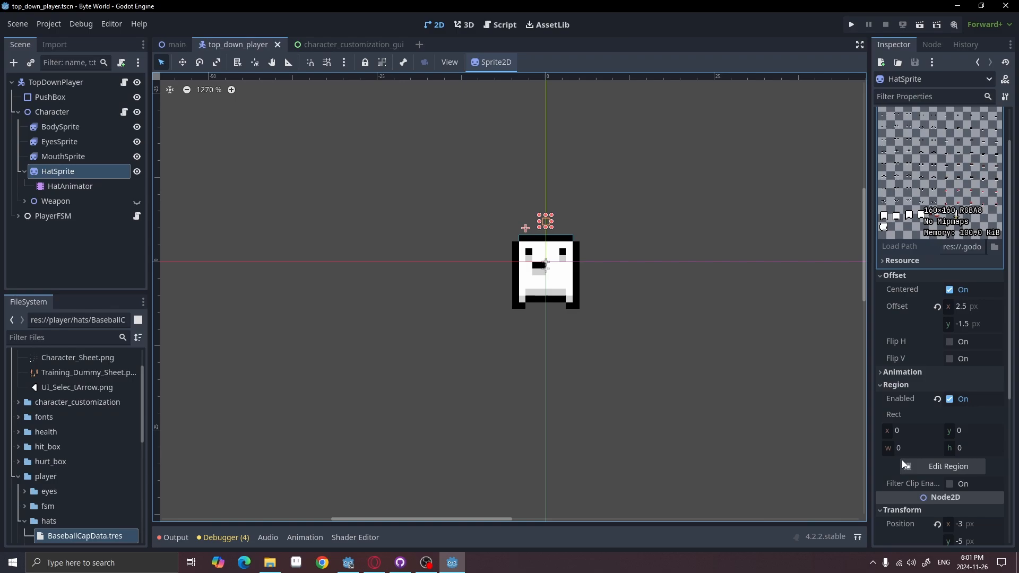
mouse_move(804, 396)
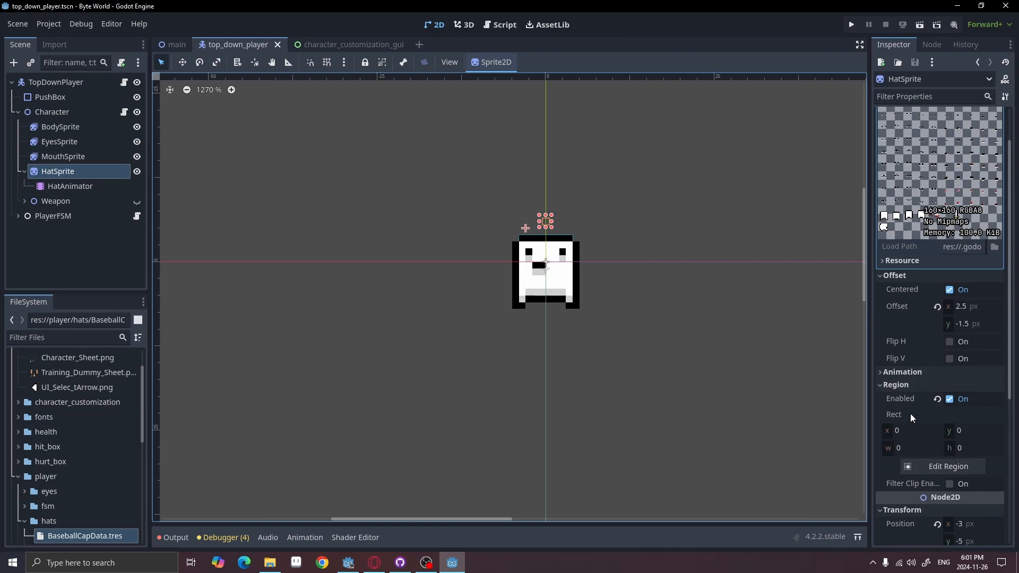
mouse_move(924, 314)
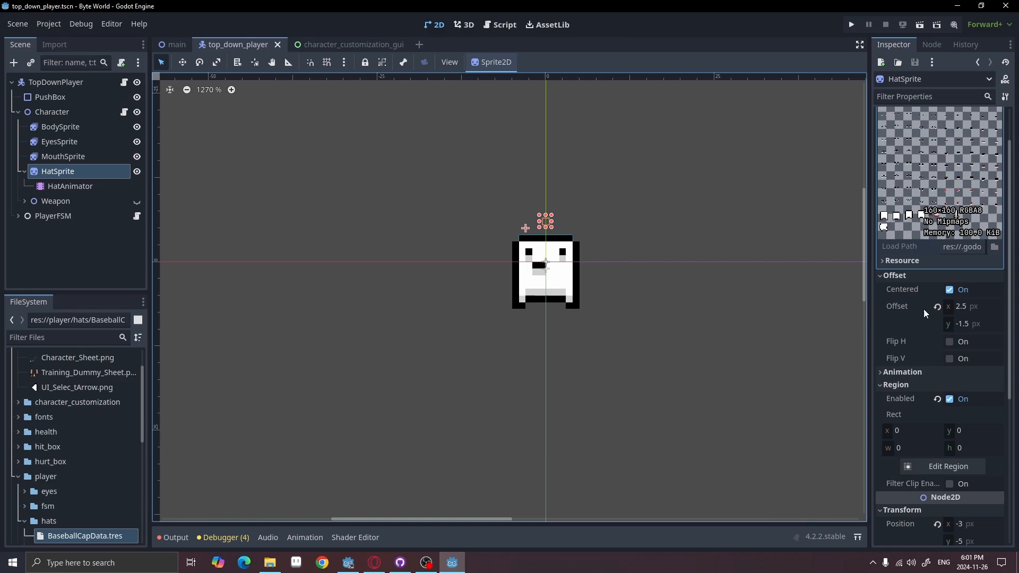
mouse_move(938, 275)
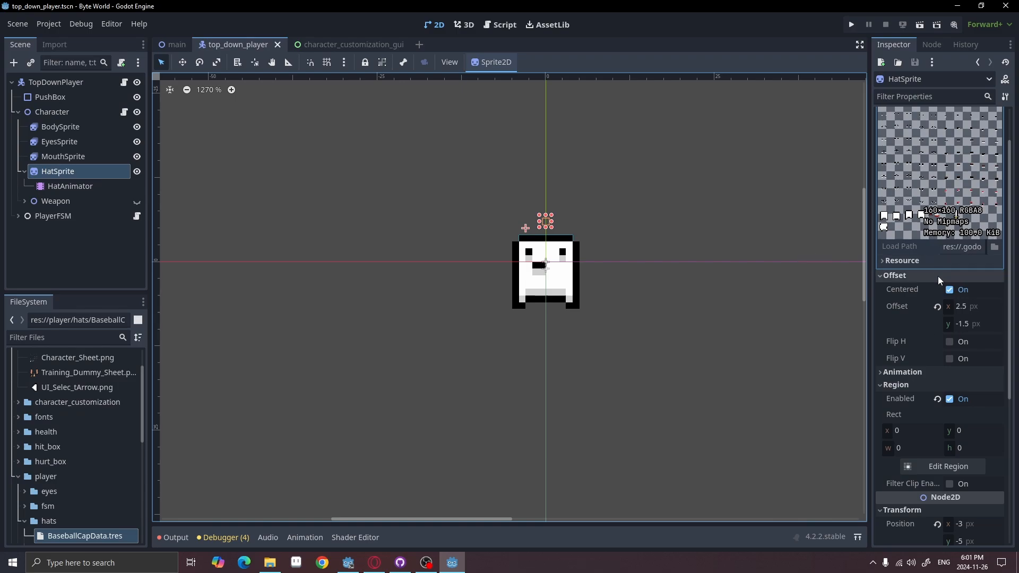
left_click(70, 185)
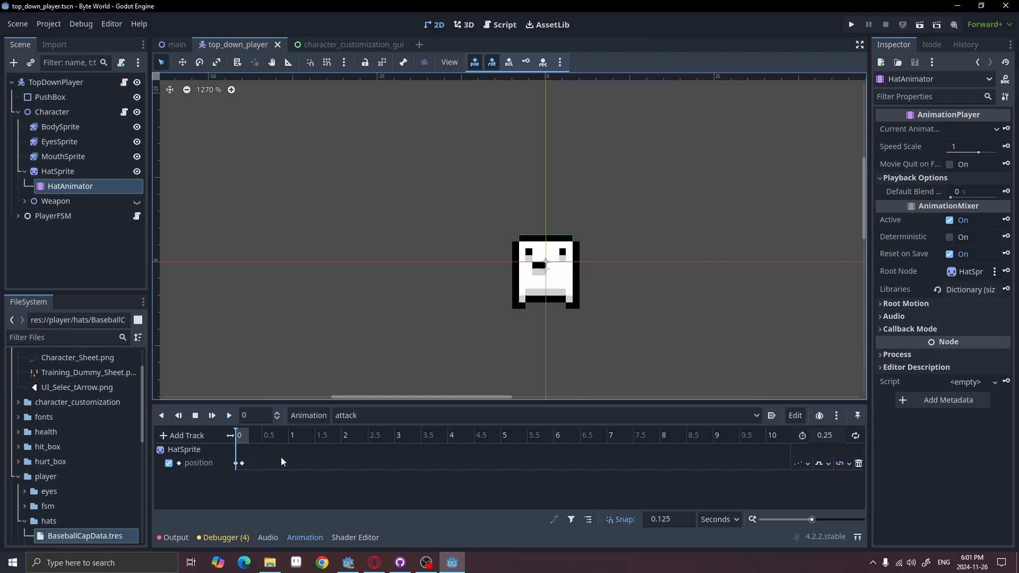
mouse_move(732, 383)
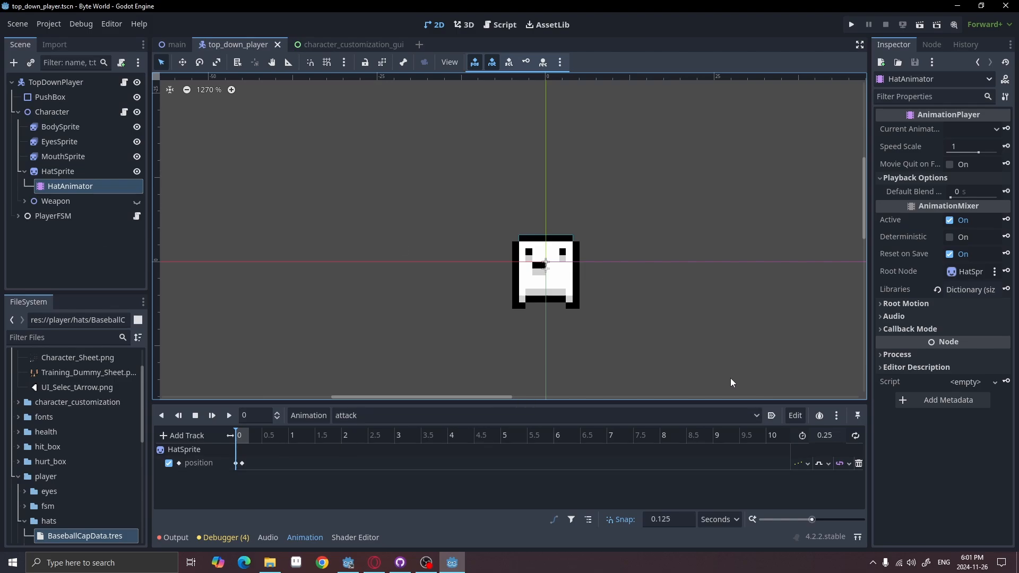
Switch HatAnimator's shown animation from attack to idle.
left_click(544, 415)
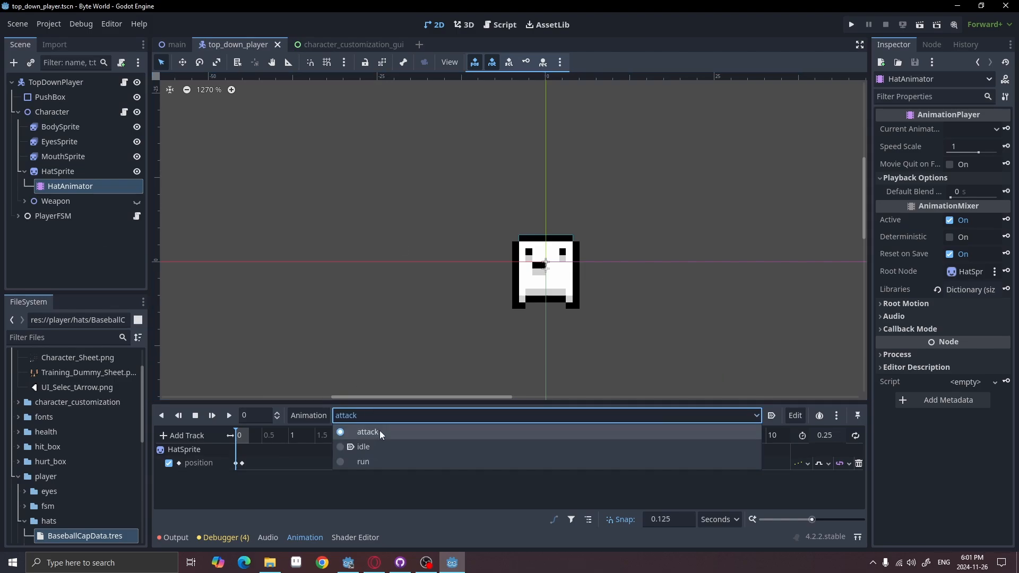
left_click(363, 447)
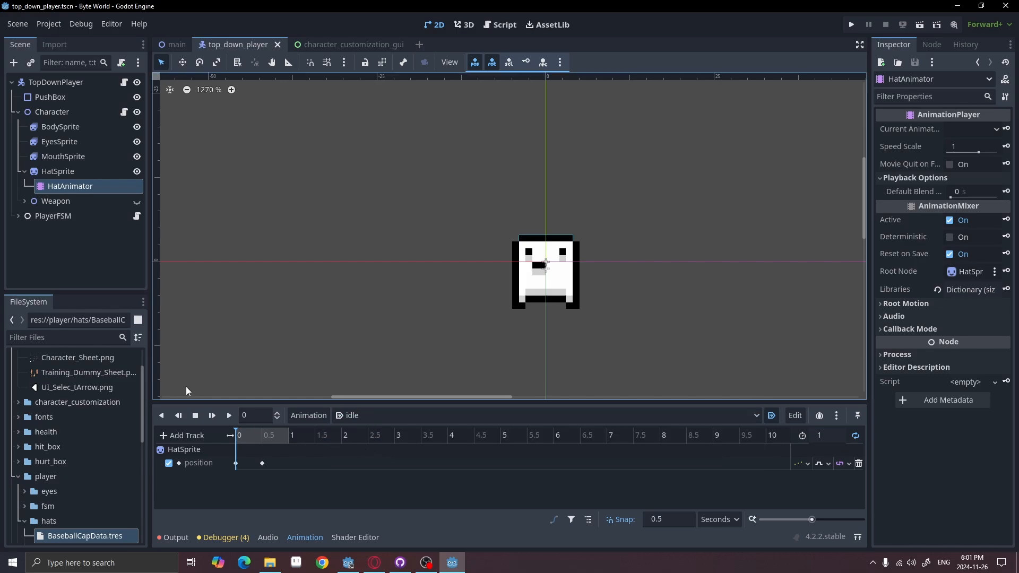
mouse_move(51, 128)
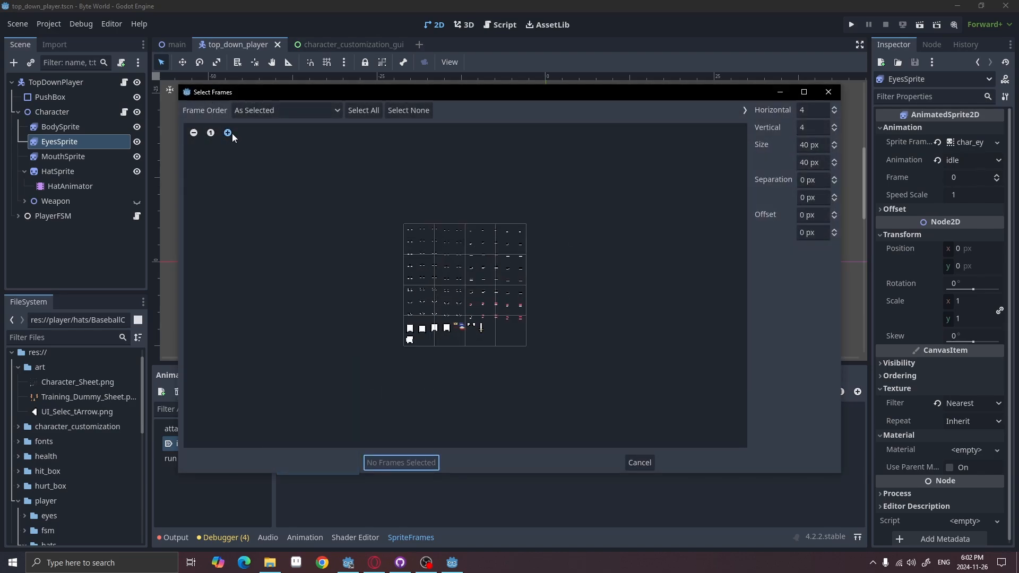
left_click(227, 132)
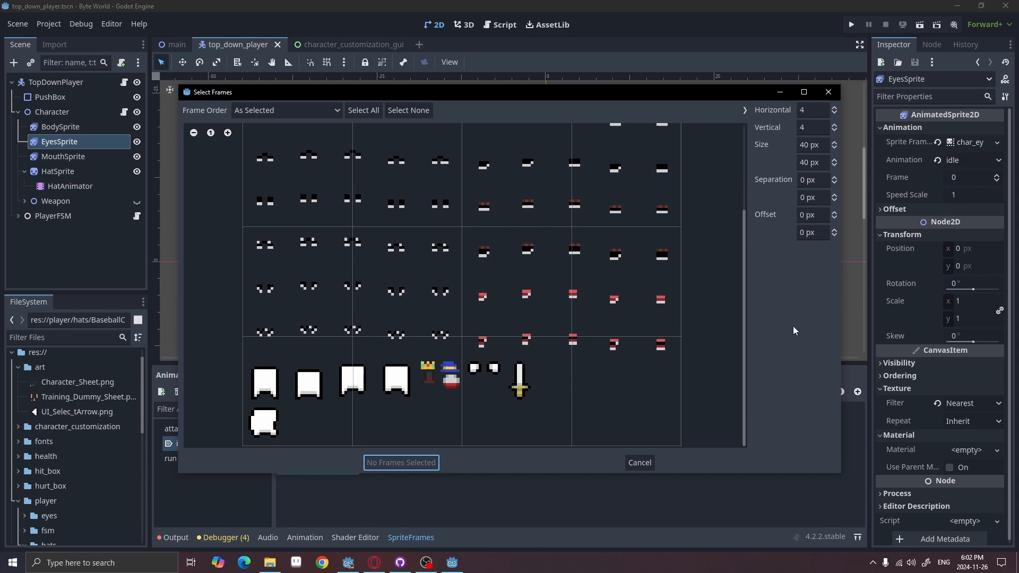
scroll("down", 3)
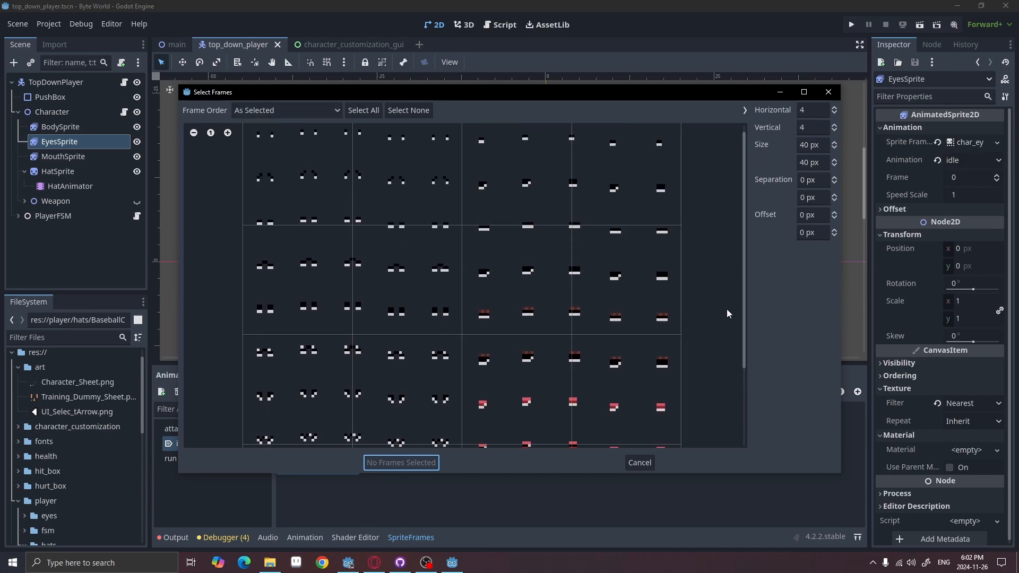
scroll("down", 3)
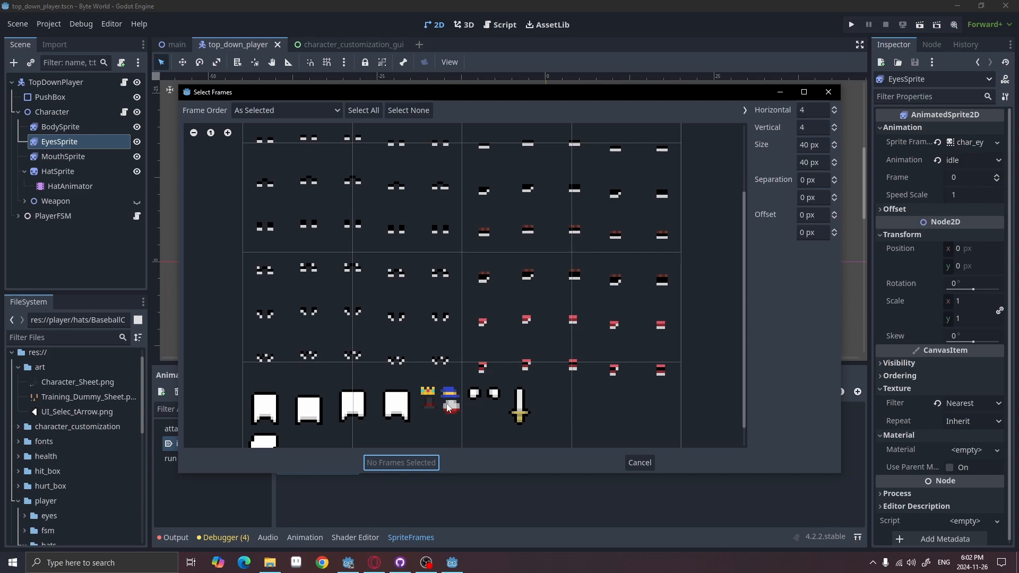
left_click(638, 462)
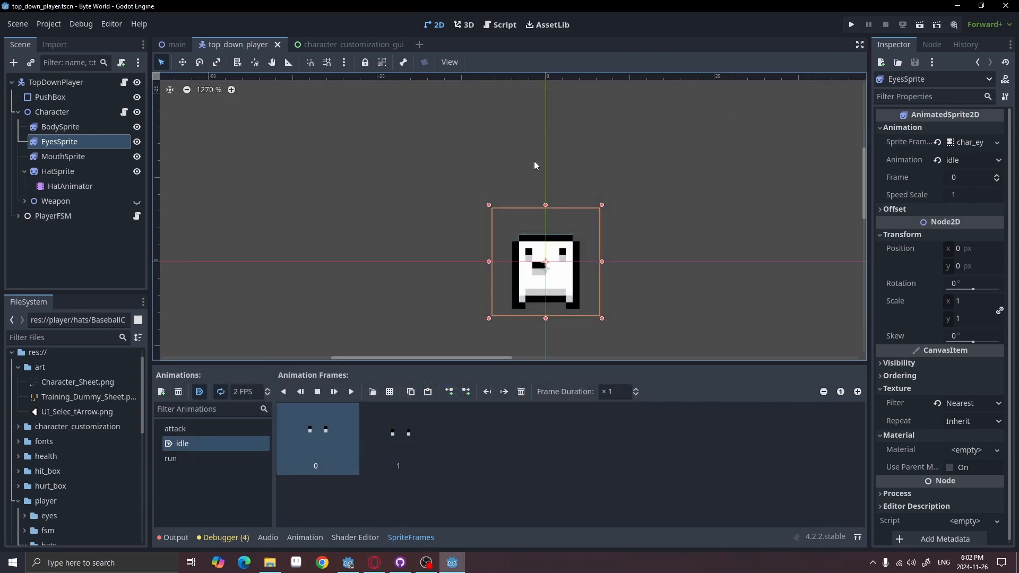
left_click(503, 25)
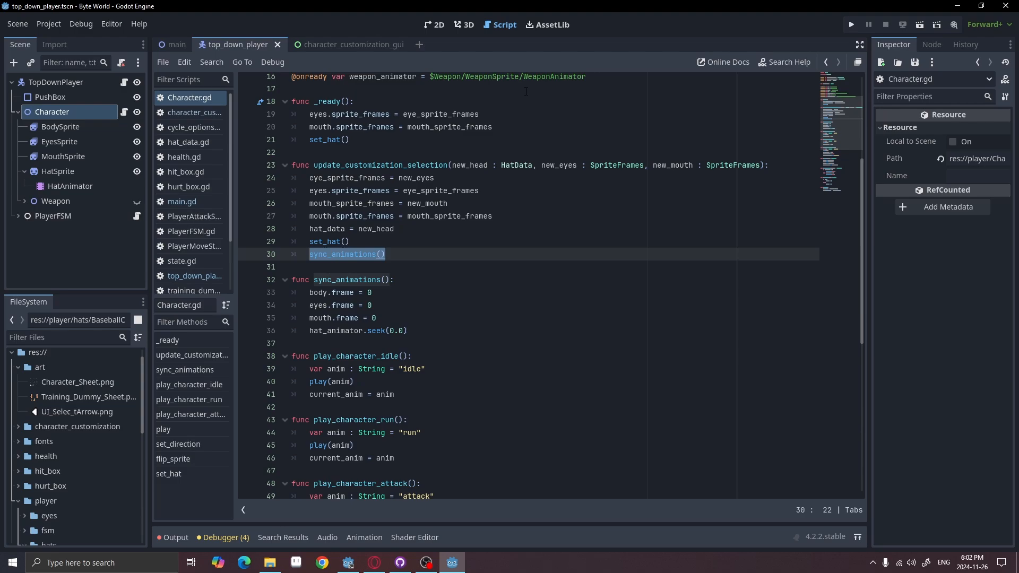
scroll("down", 3)
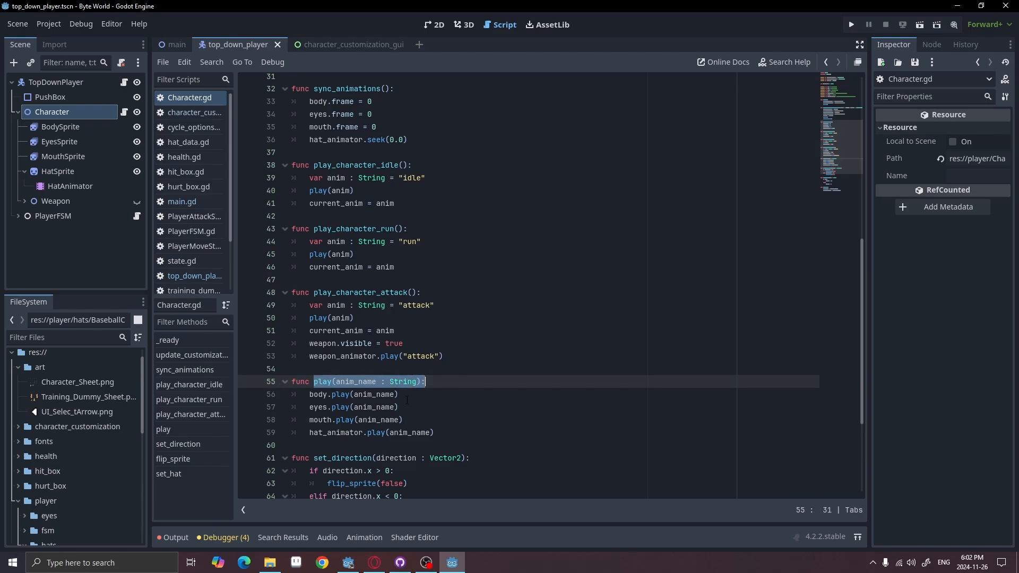
left_click_drag(425, 381, 434, 432)
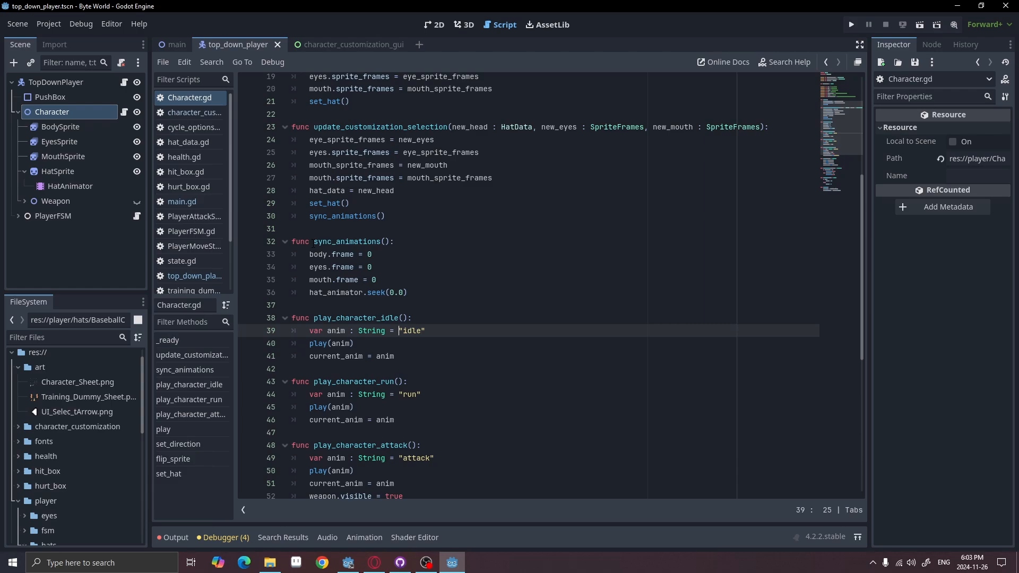
double_click(353, 241)
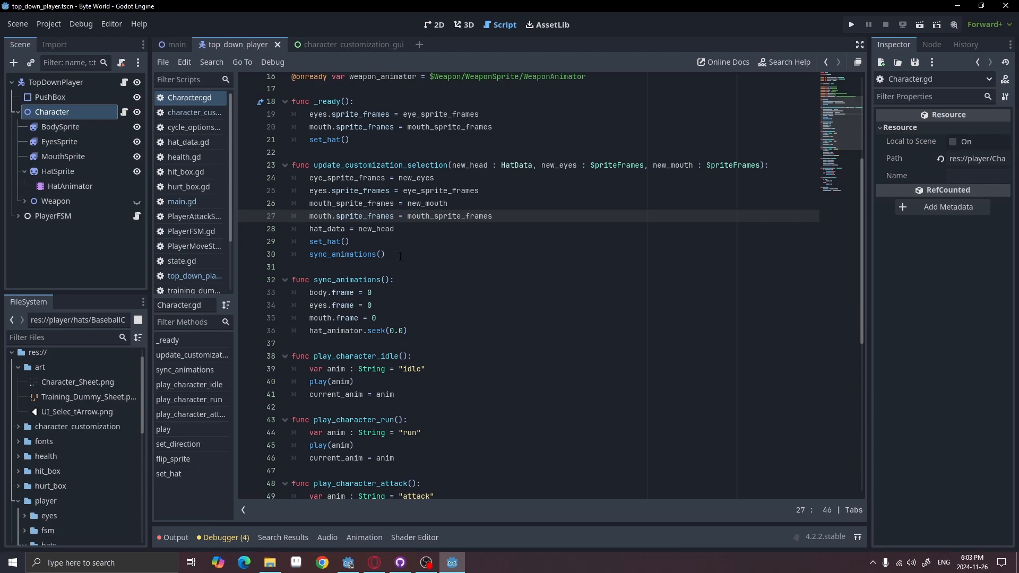
mouse_move(480, 221)
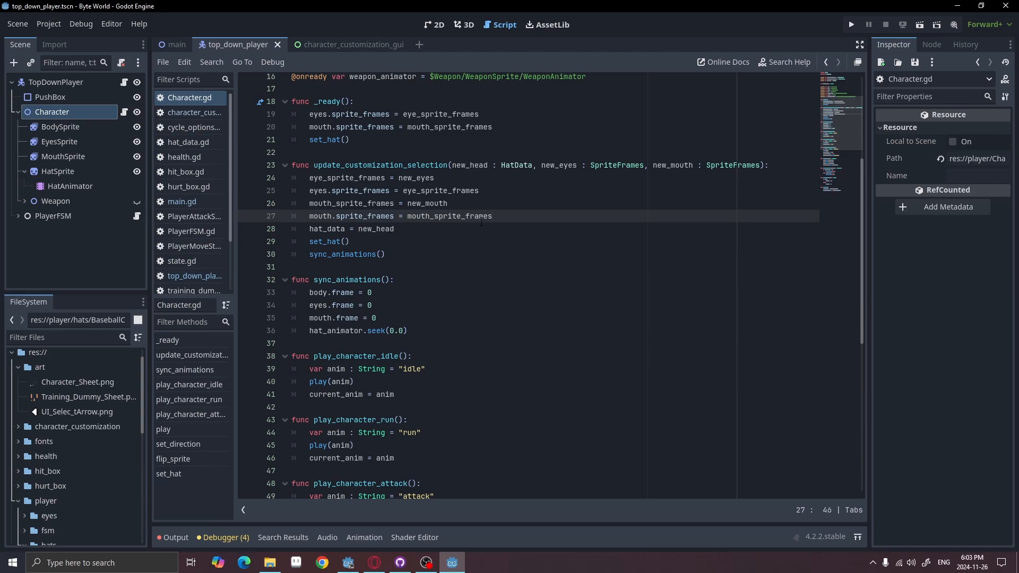
left_click(492, 215)
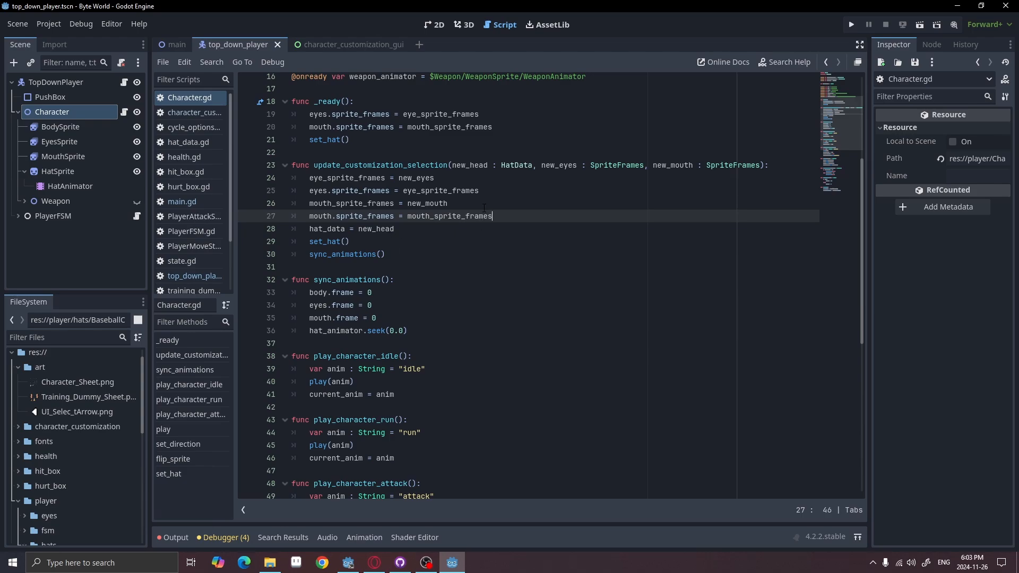
In character_customization_gui, inspect the root, Character preview group and Eyes nodes.
left_click(340, 45)
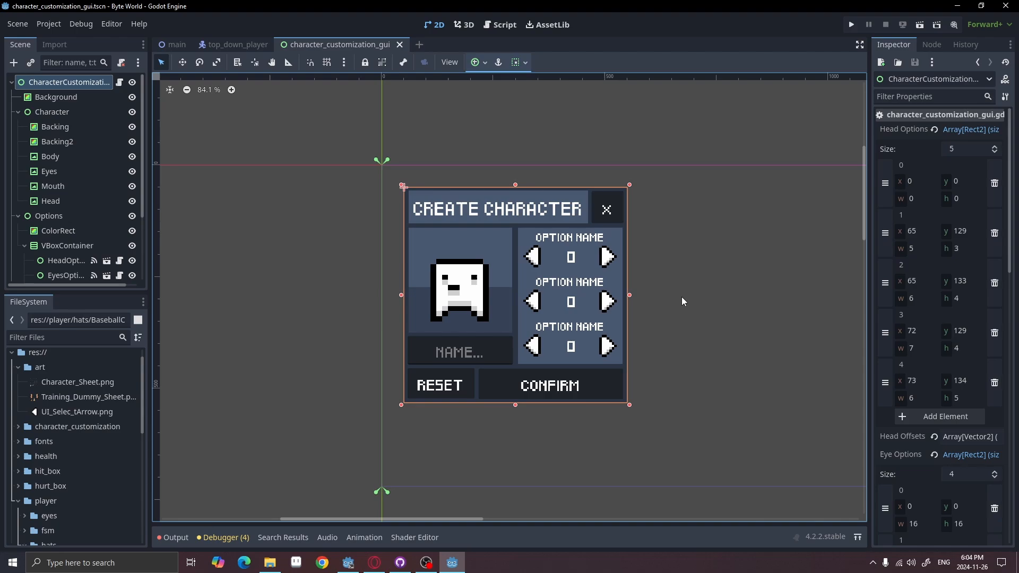
mouse_move(218, 264)
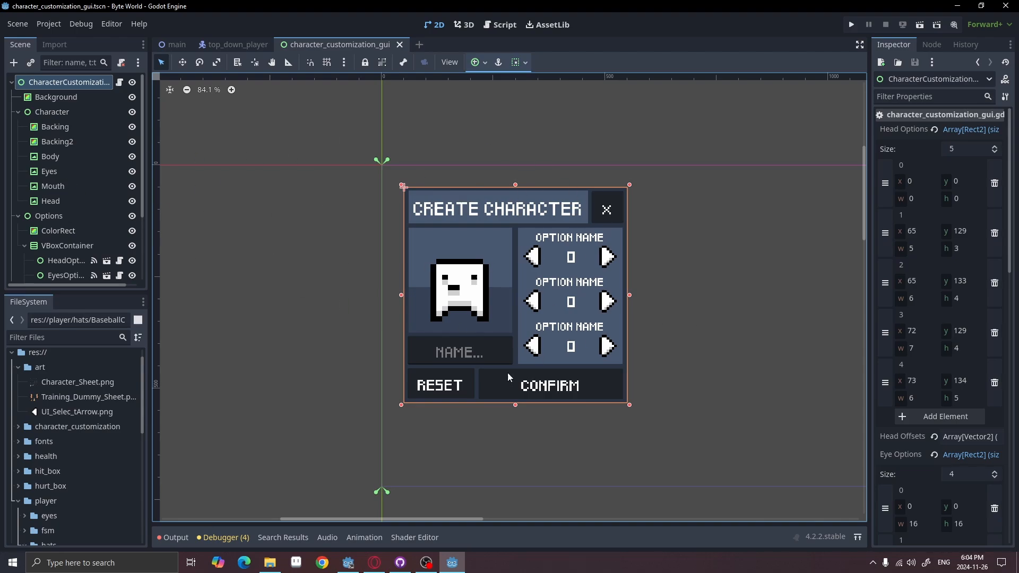
mouse_move(18, 125)
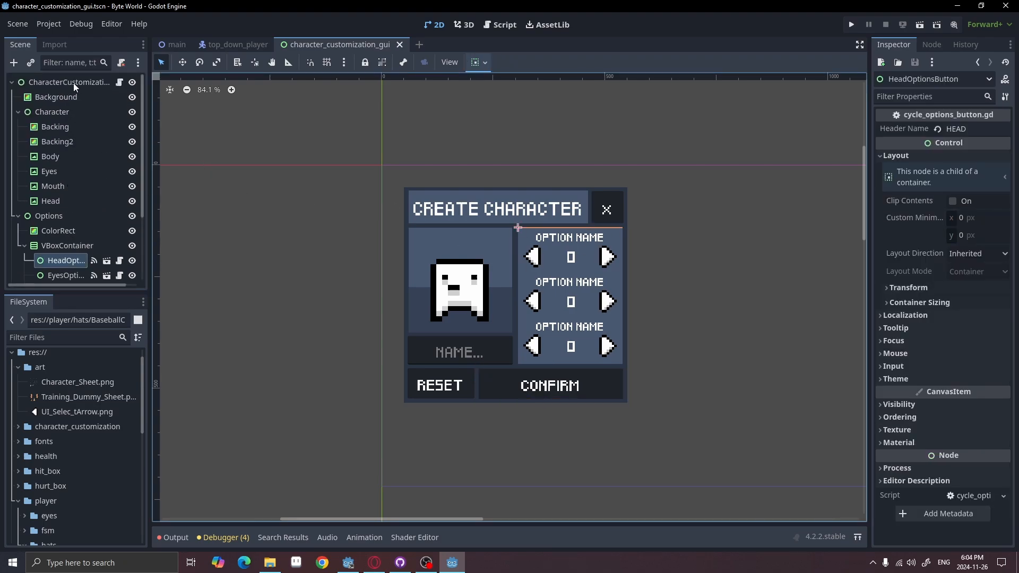
left_click(70, 81)
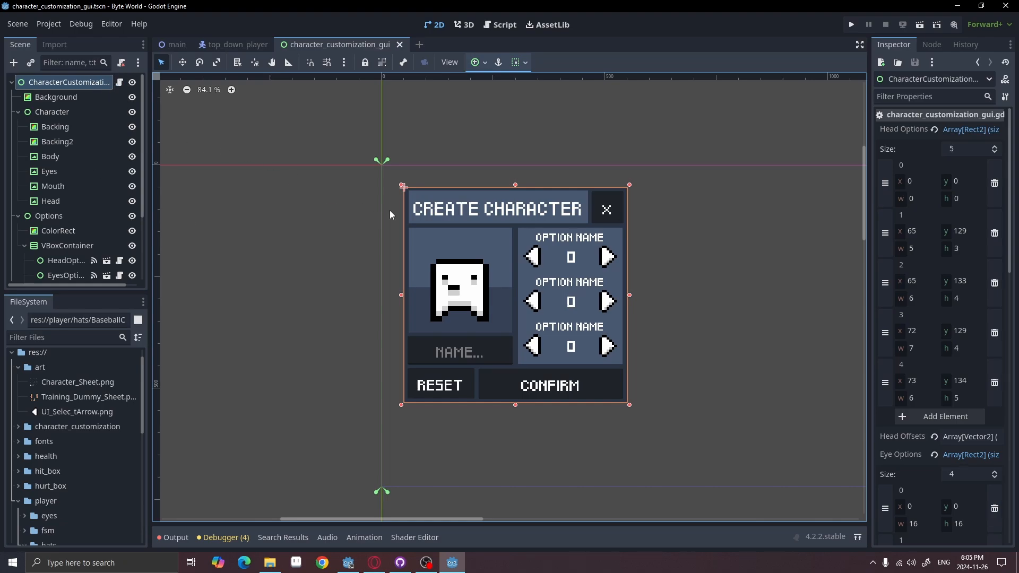
mouse_move(487, 294)
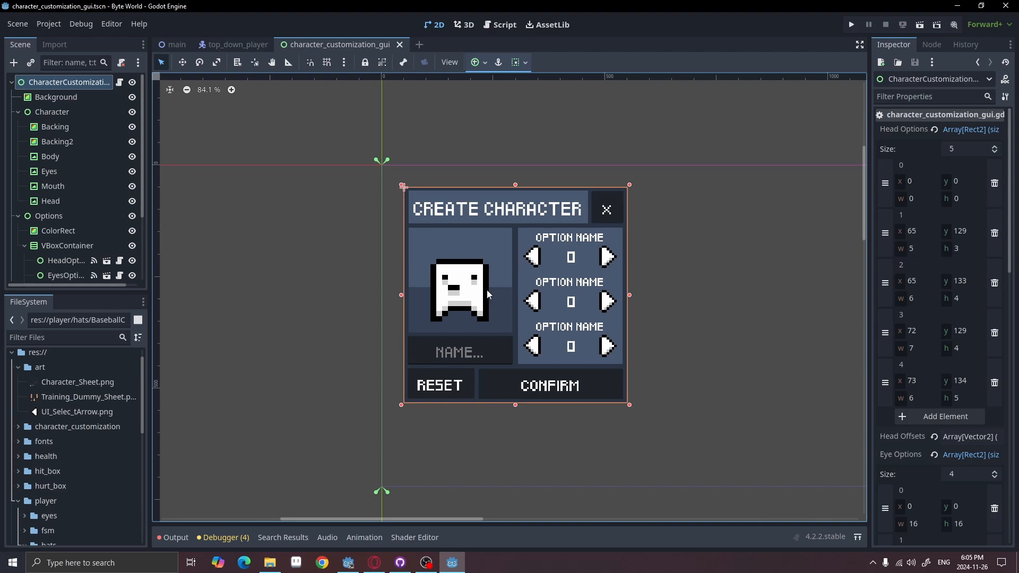
left_click(52, 112)
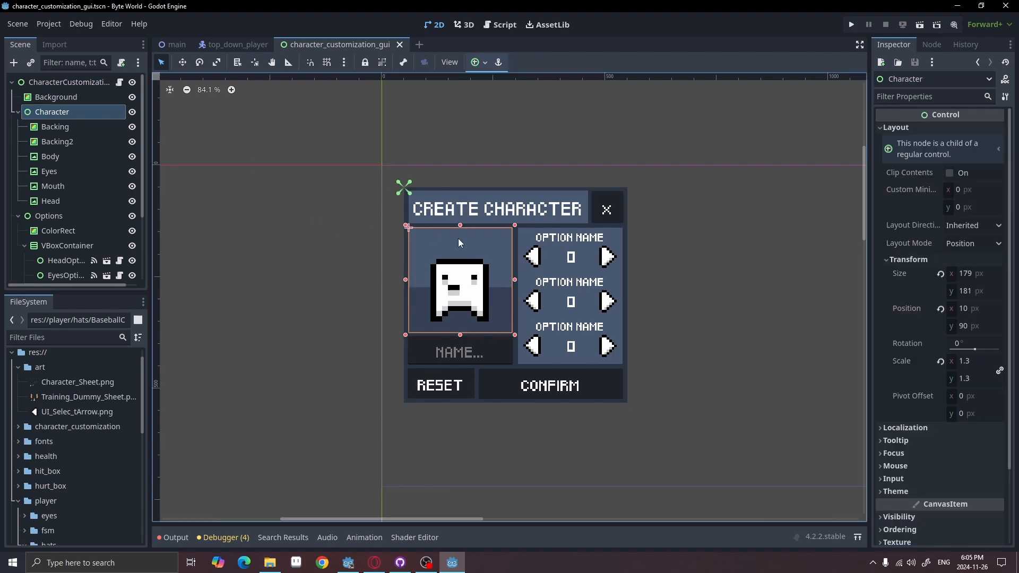
mouse_move(318, 193)
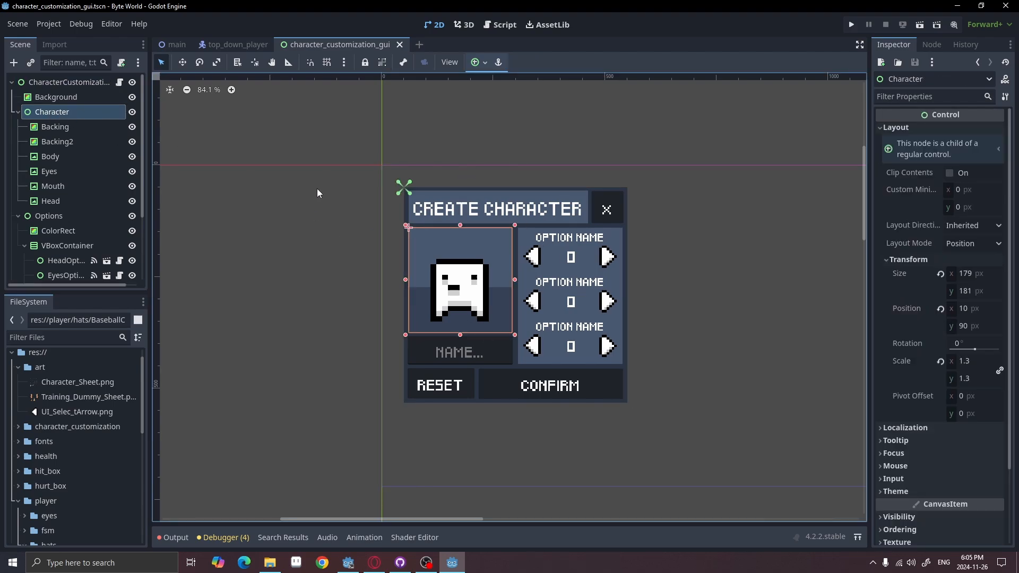
mouse_move(336, 183)
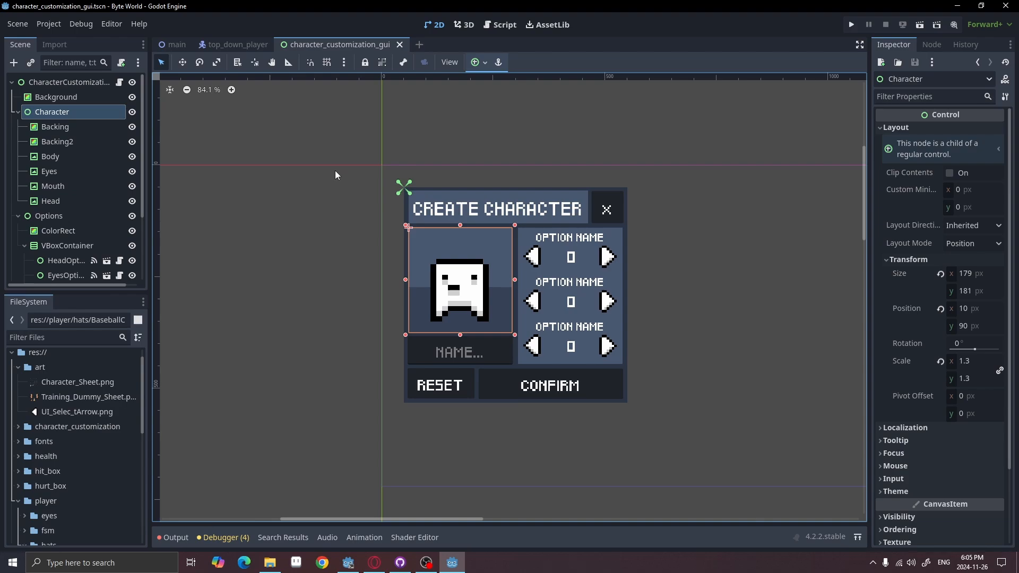
left_click(49, 171)
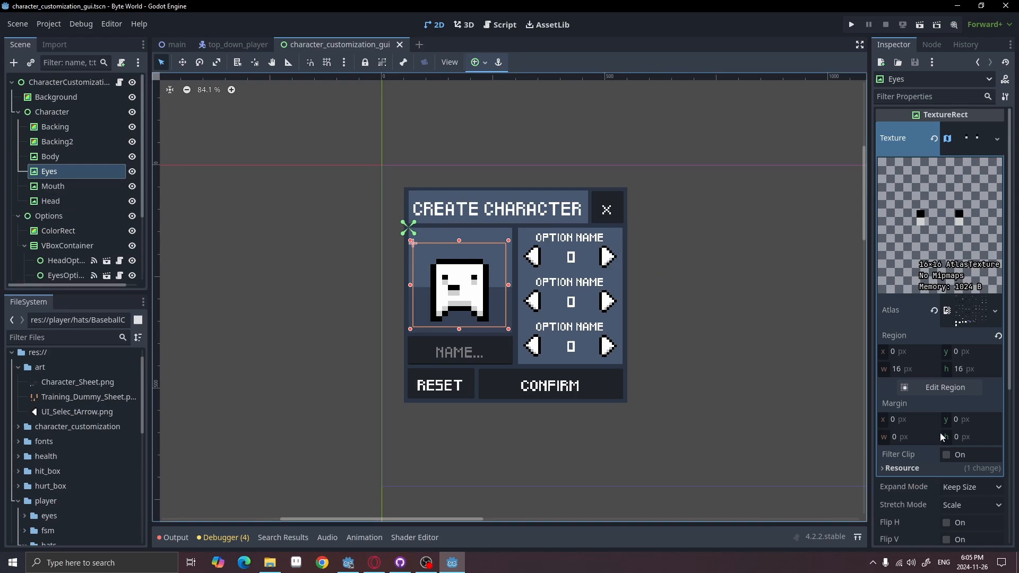
mouse_move(821, 348)
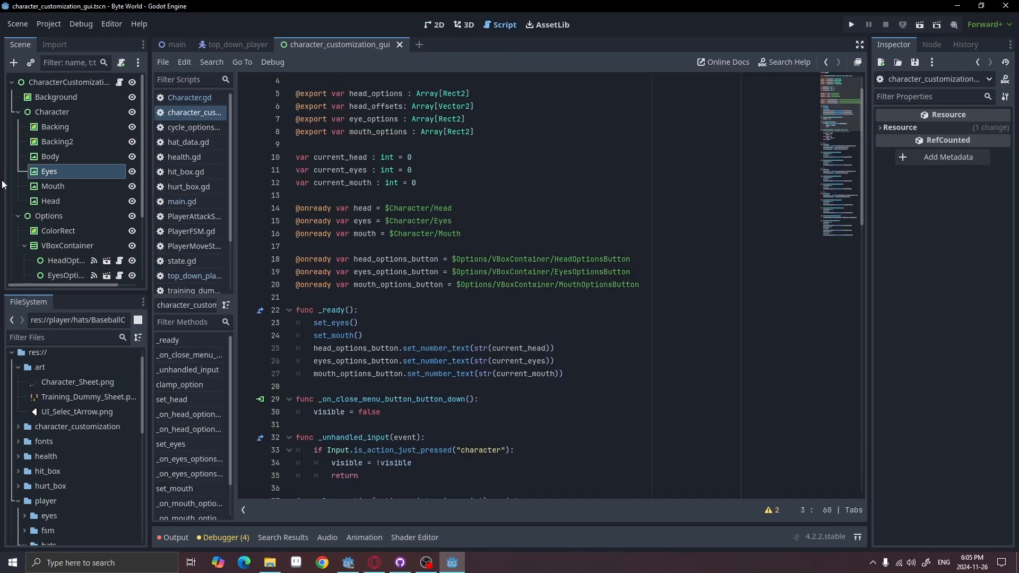
scroll("down", 3)
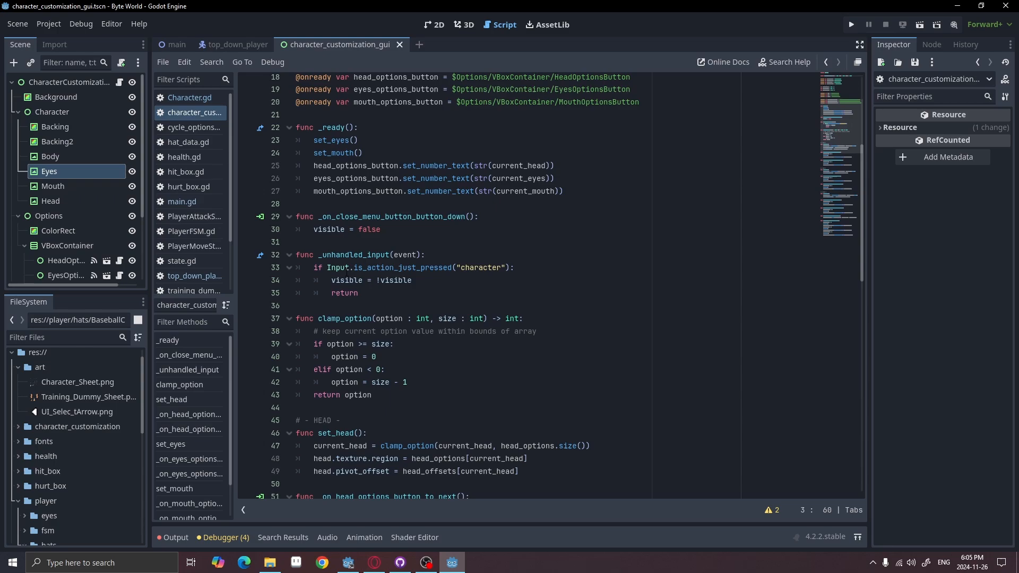
scroll("down", 3)
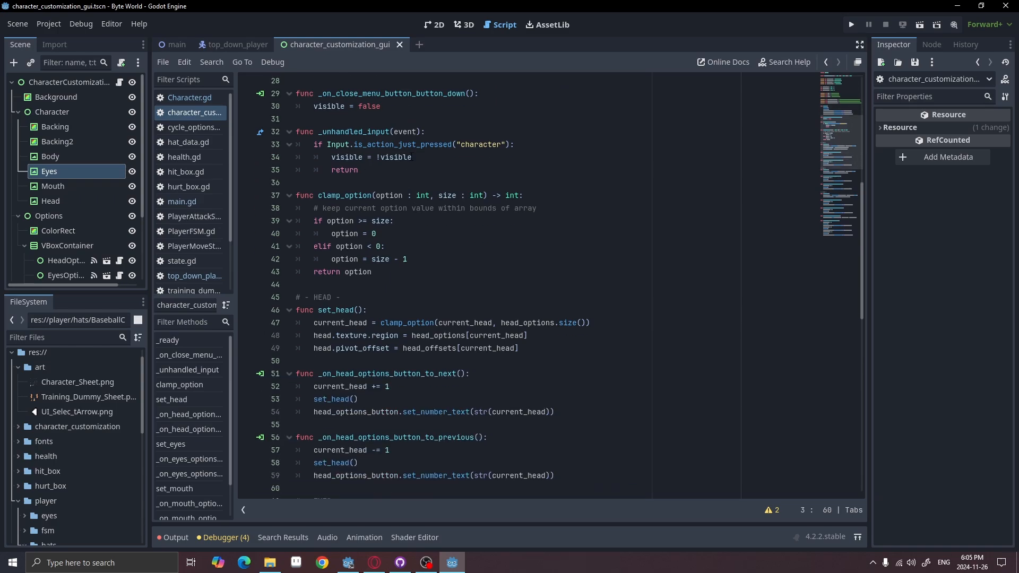
scroll("down", 3)
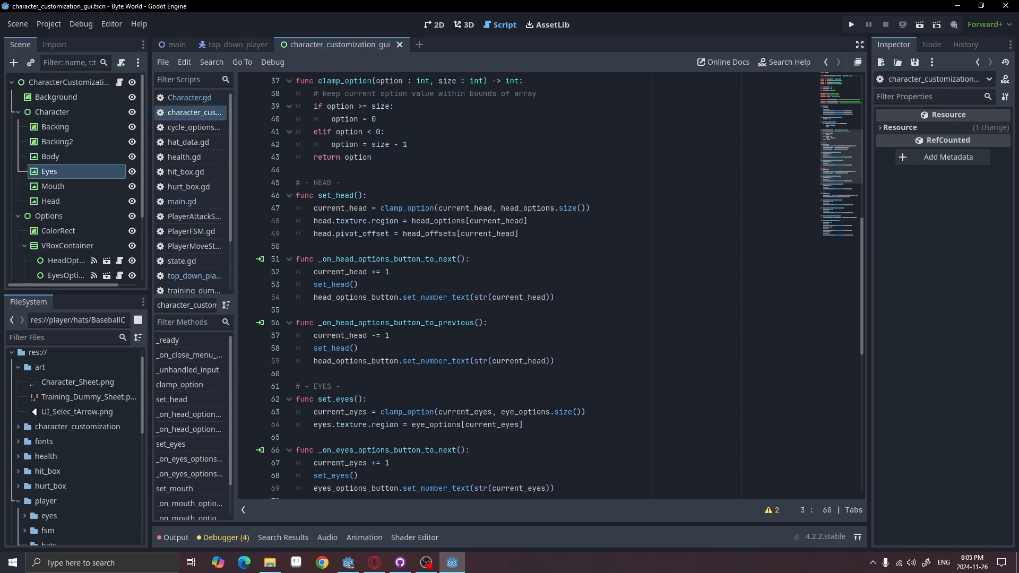
mouse_move(448, 33)
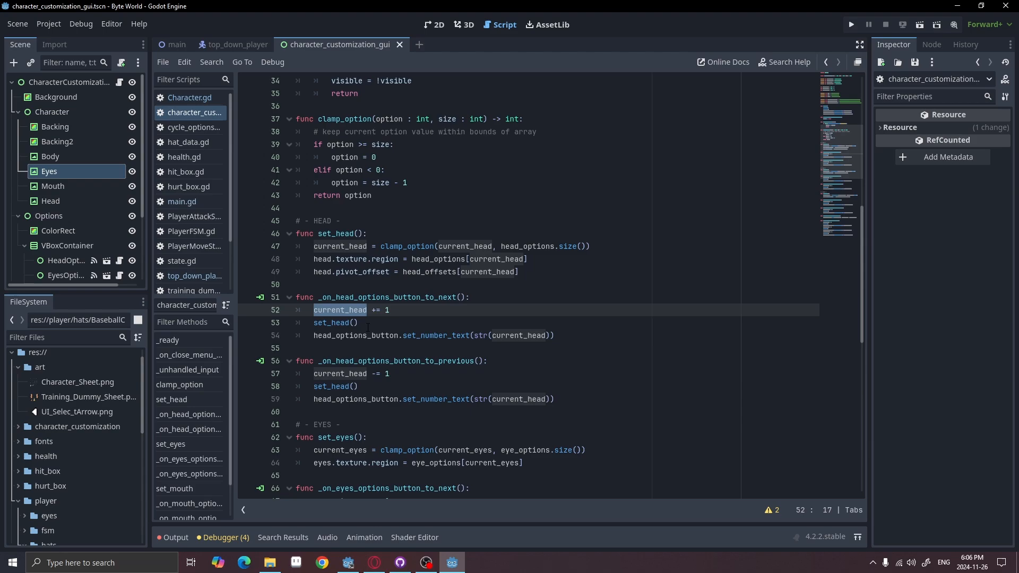
scroll("down", 3)
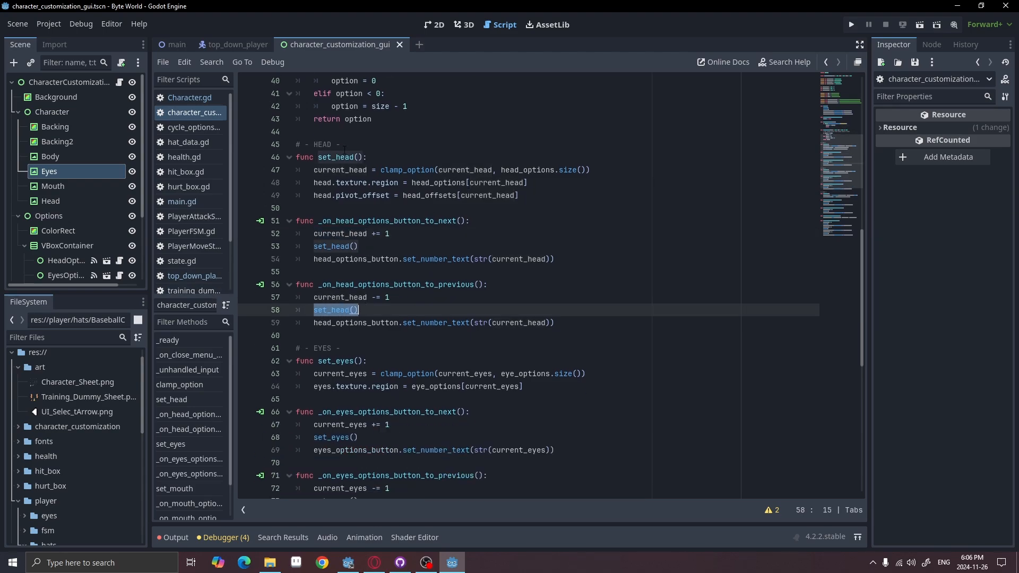
left_click(356, 170)
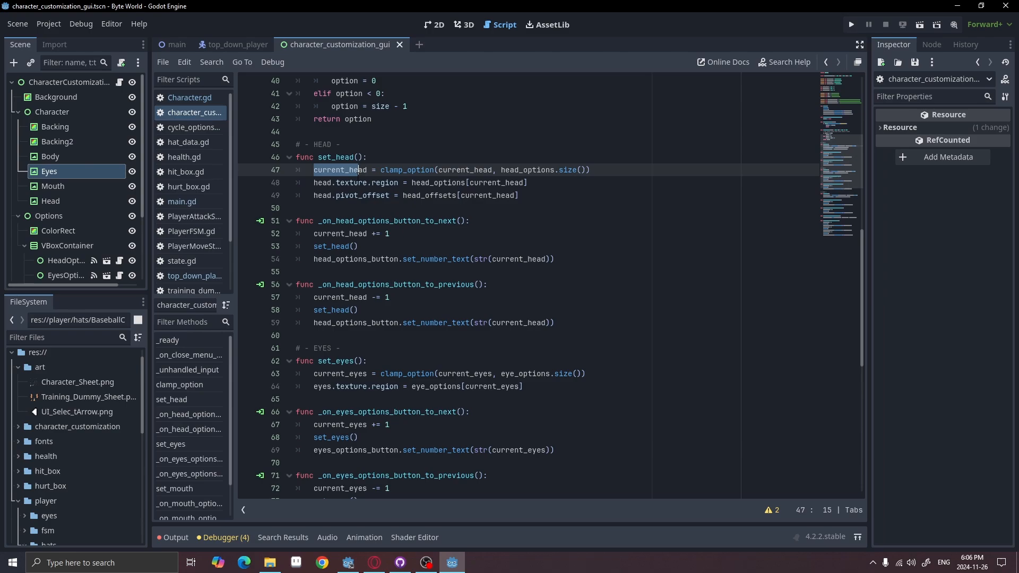
left_click_drag(355, 170, 519, 196)
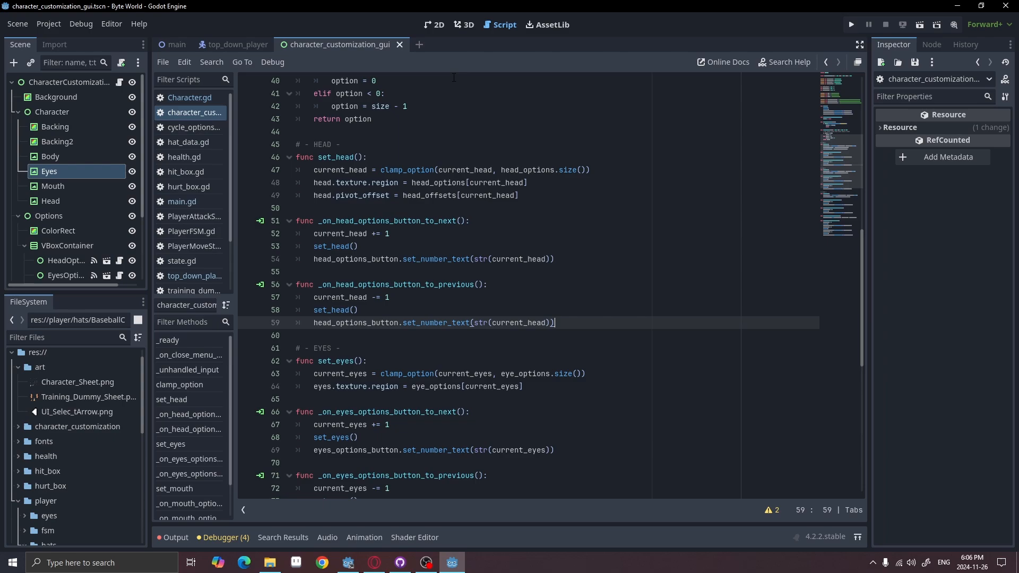
left_click(434, 24)
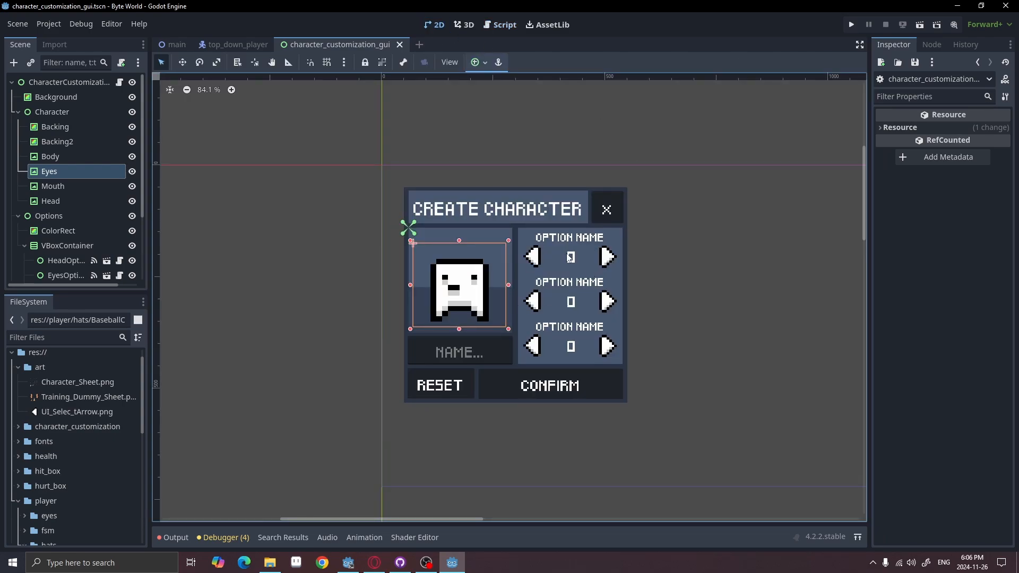
On the GUI root, collapse Eye Options and expand Head Options and Head Offsets arrays.
left_click(69, 82)
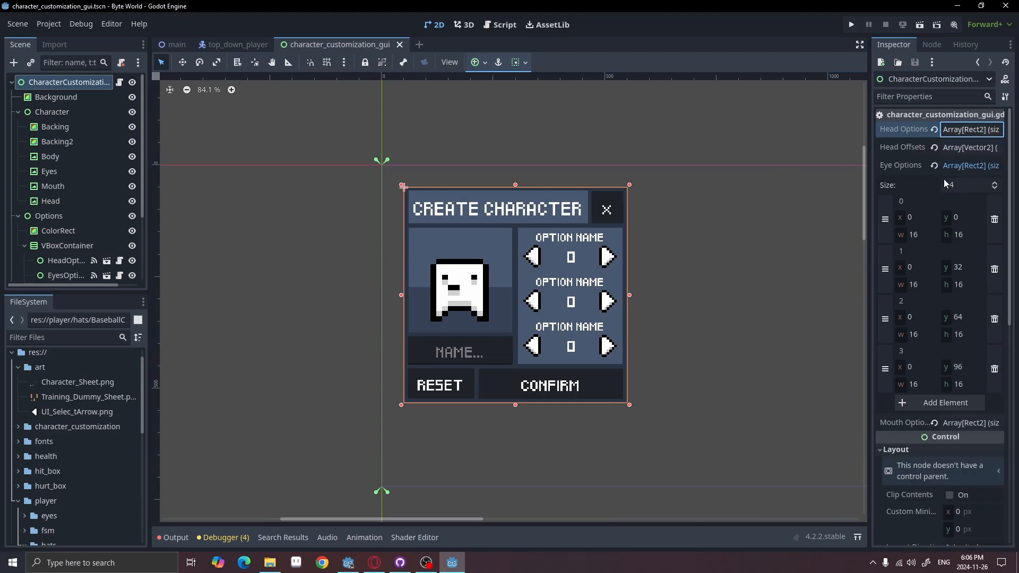
left_click(904, 129)
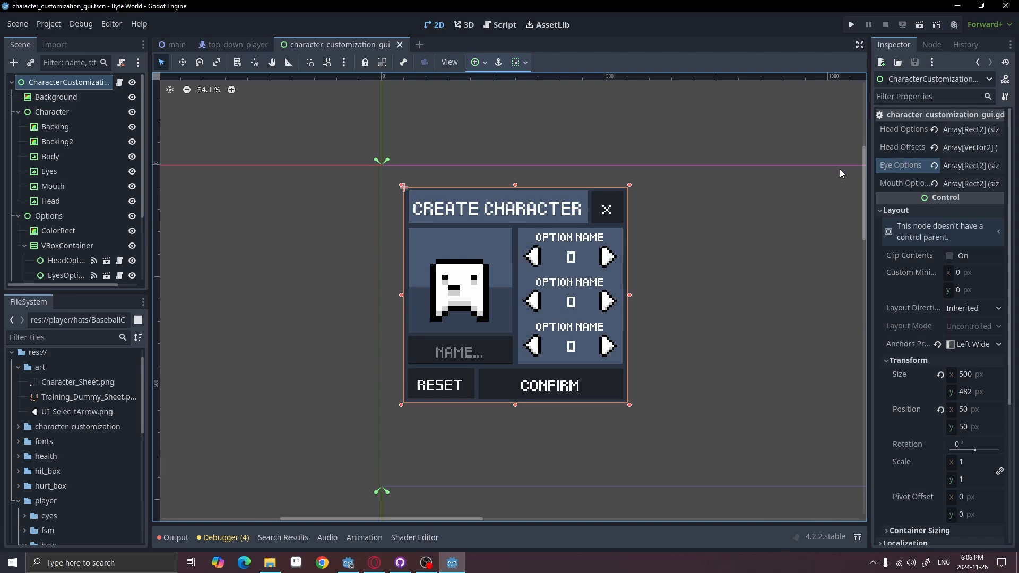
left_click(971, 128)
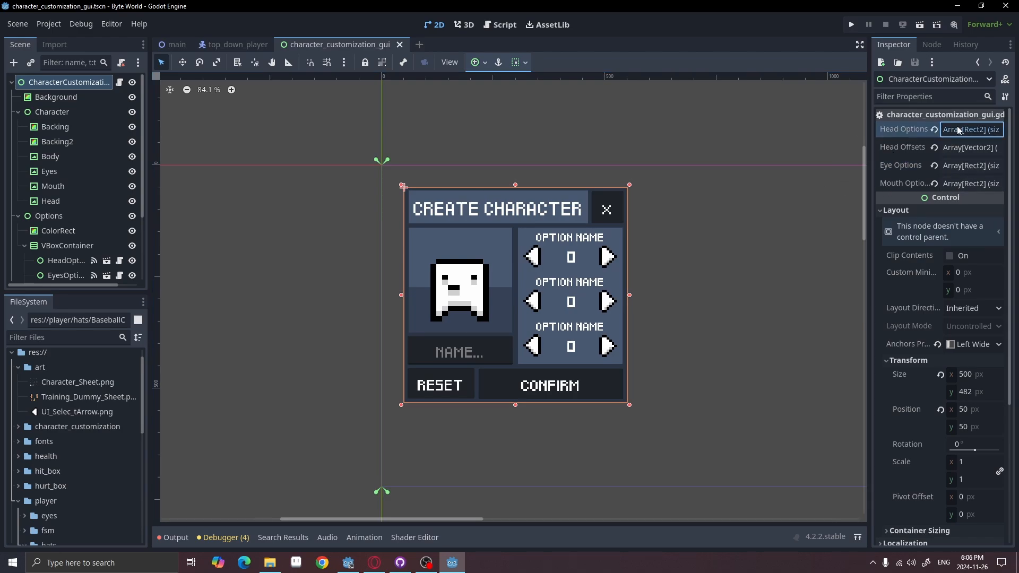
left_click(971, 128)
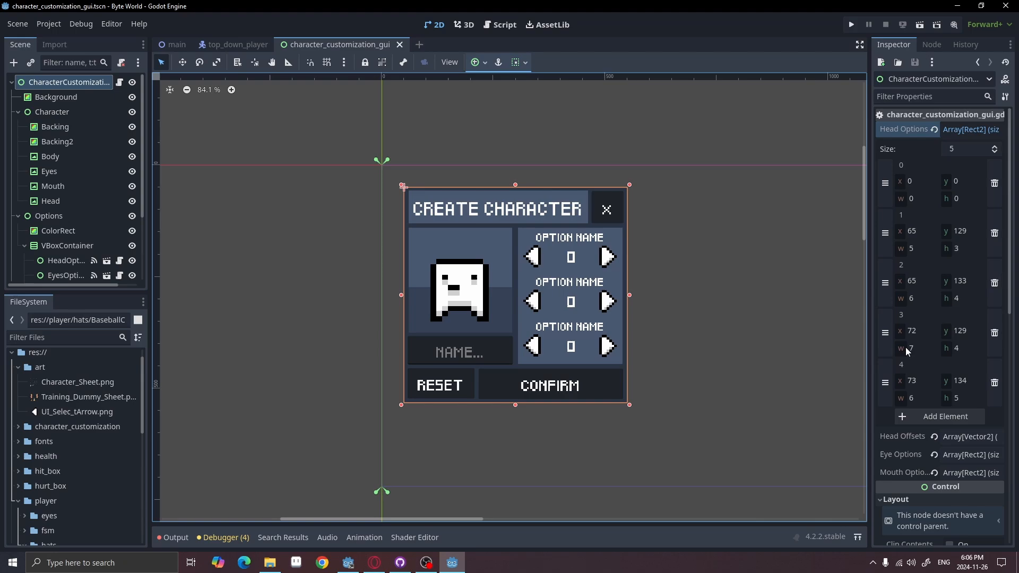
scroll("down", 3)
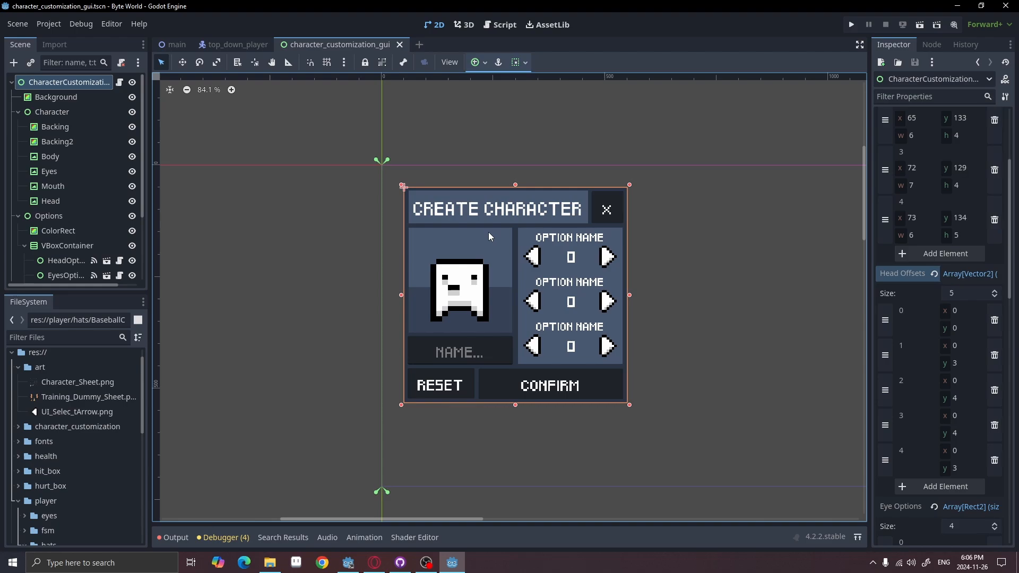
left_click(503, 24)
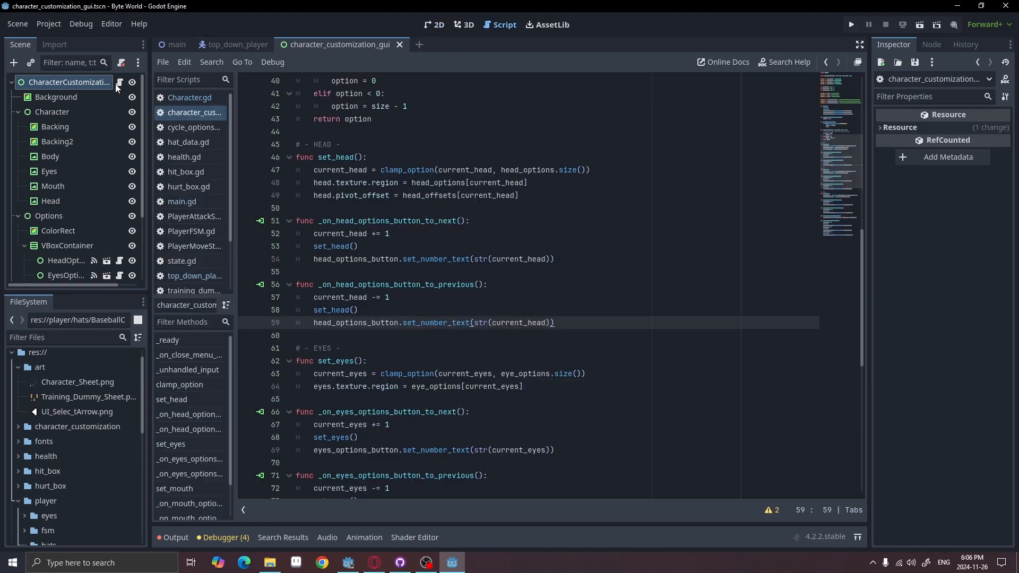
Scroll through character_customization_gui.gd.
scroll("down", 3)
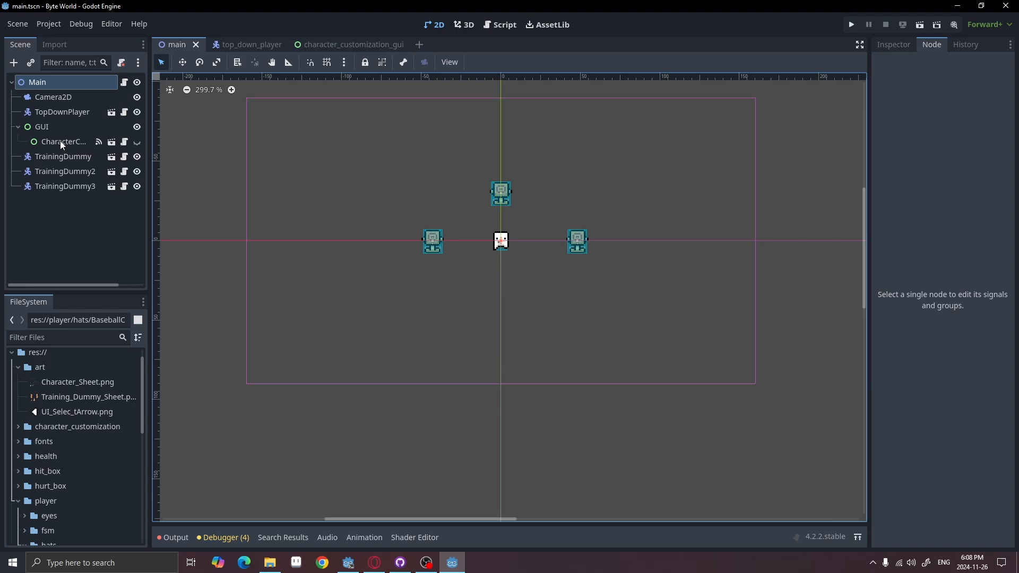
View CharacterCustomization's signals and Main's exported option arrays, then bring up main.gd.
left_click(62, 141)
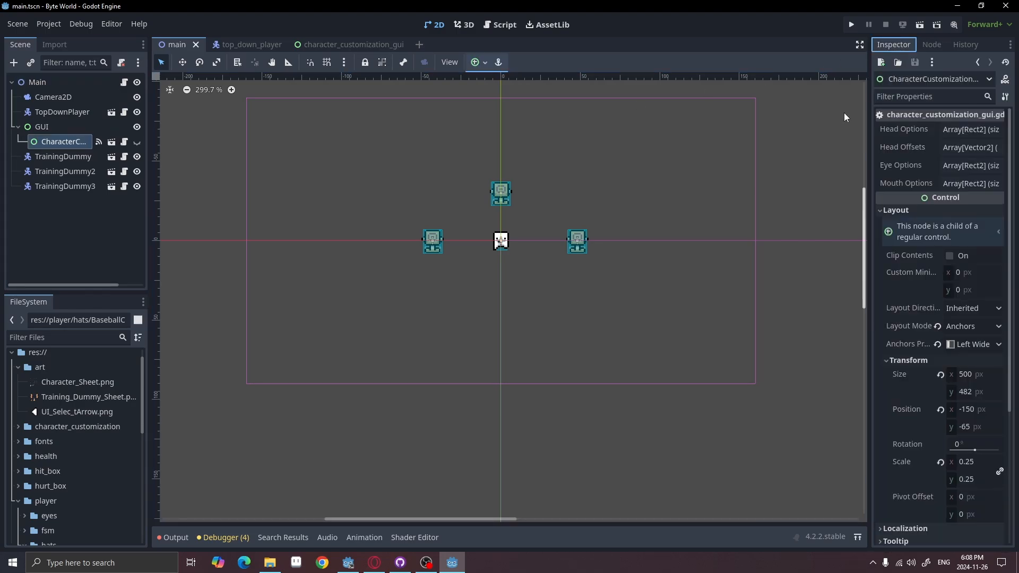
left_click(930, 45)
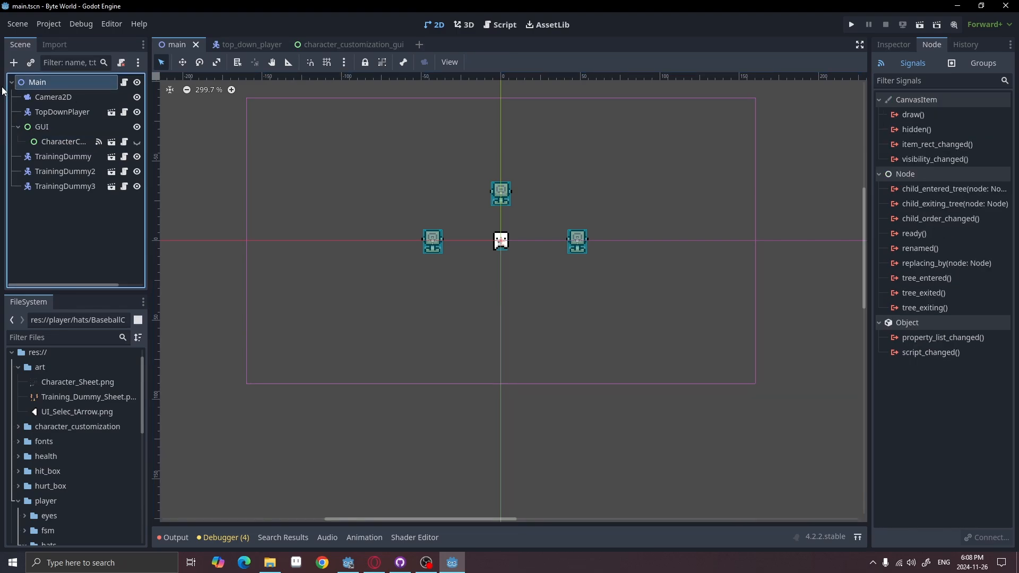
left_click(893, 45)
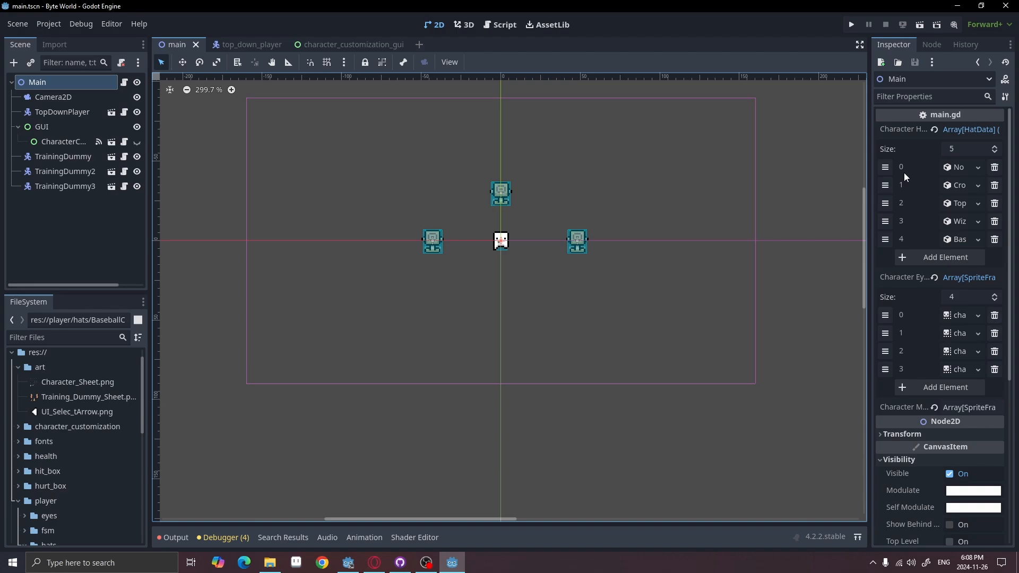
mouse_move(972, 130)
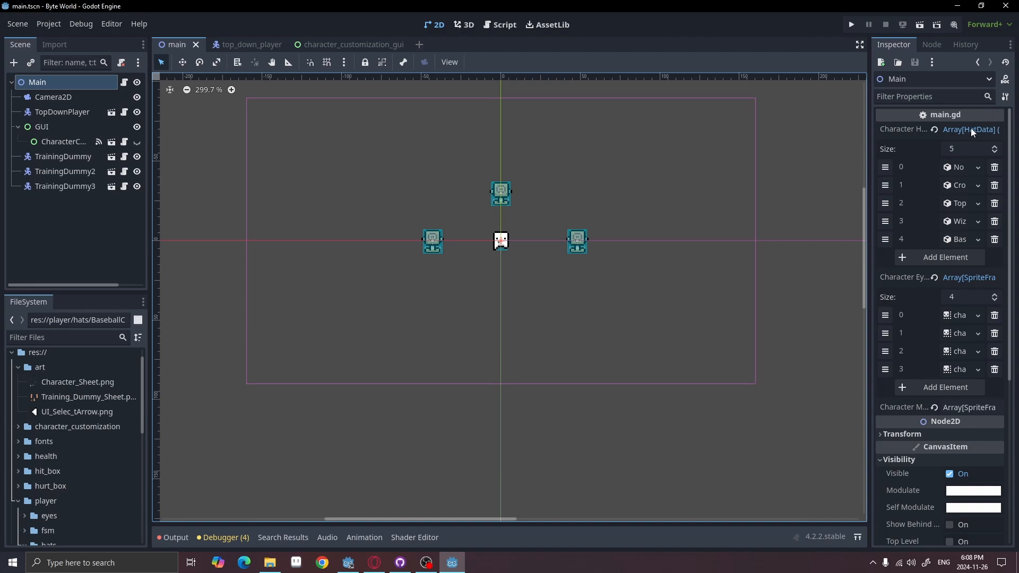
scroll("down", 3)
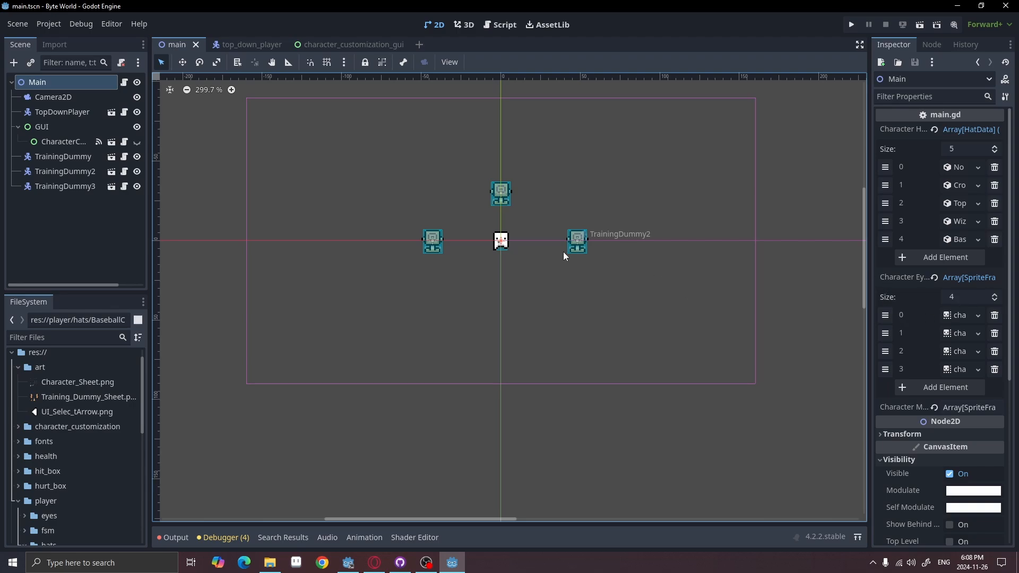
mouse_move(617, 235)
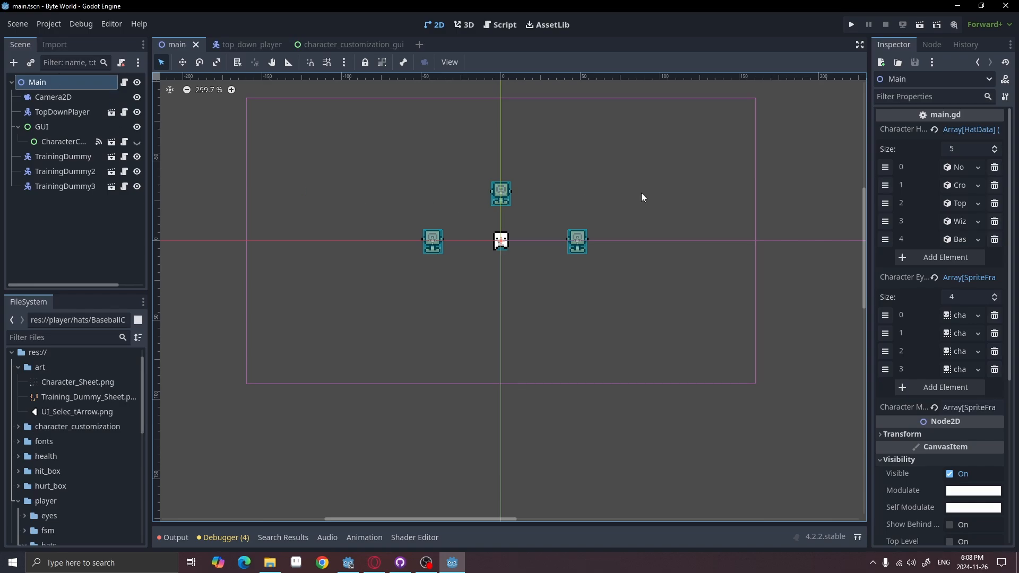
mouse_move(626, 237)
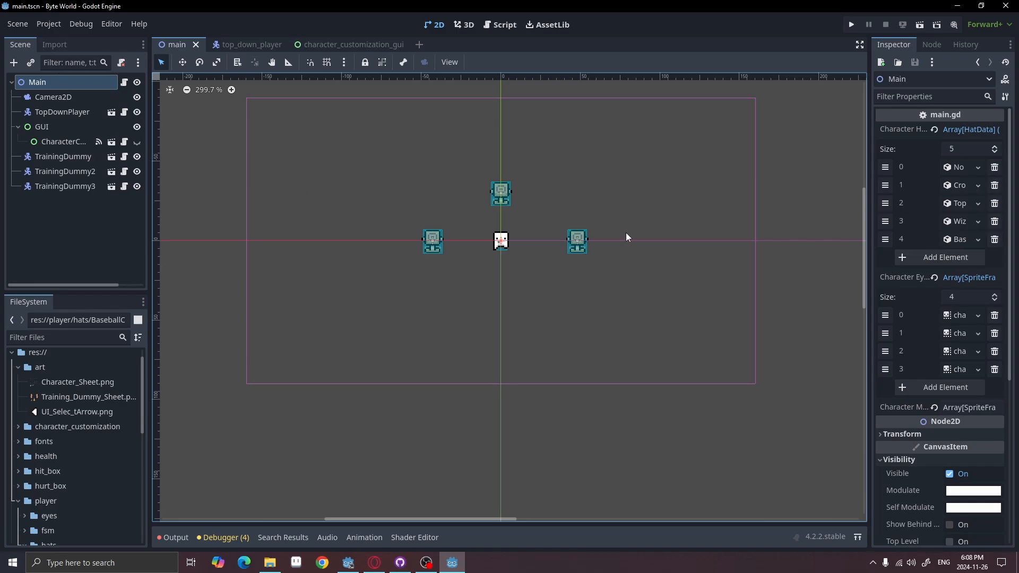
mouse_move(183, 177)
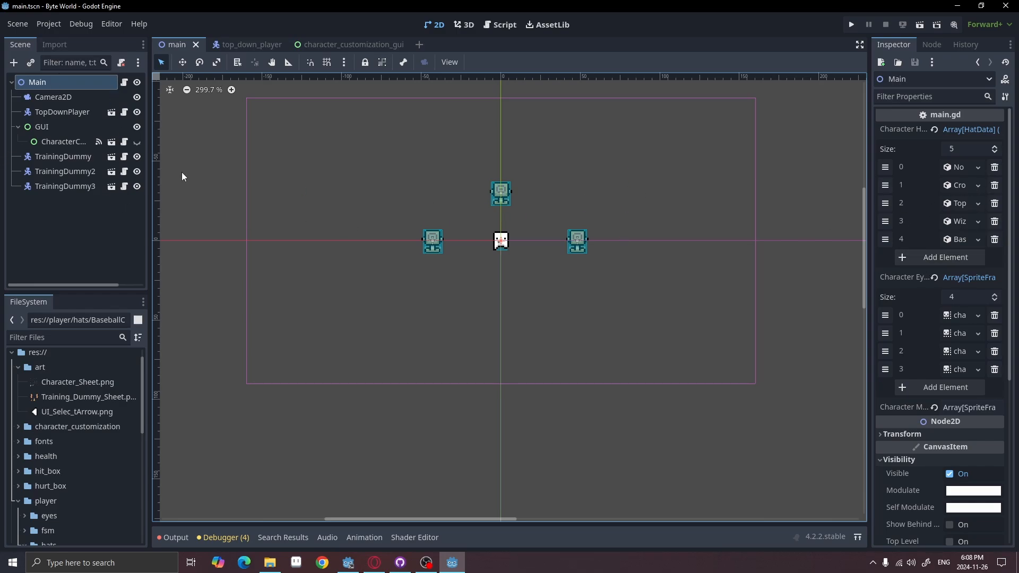
mouse_move(601, 145)
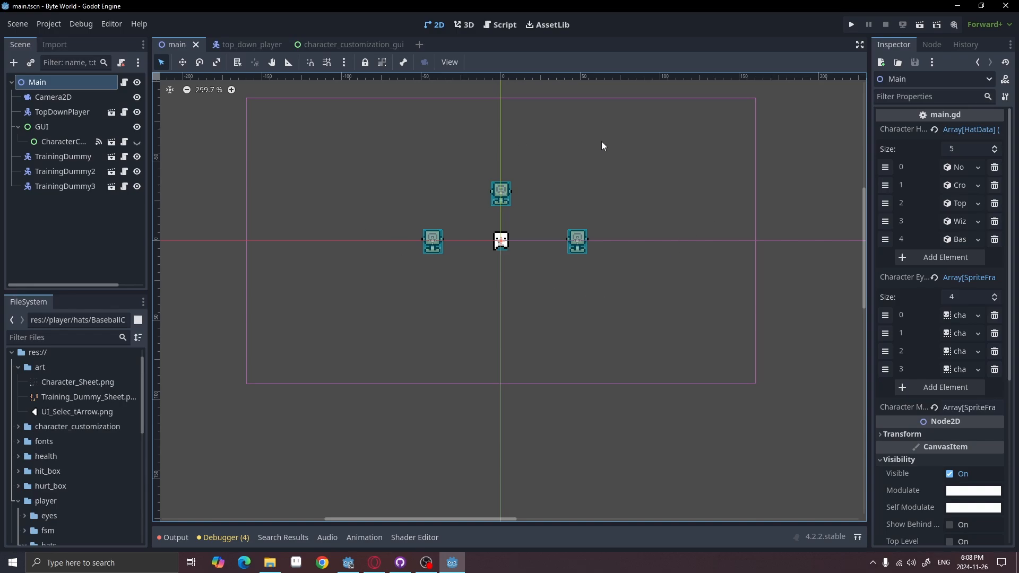
mouse_move(624, 260)
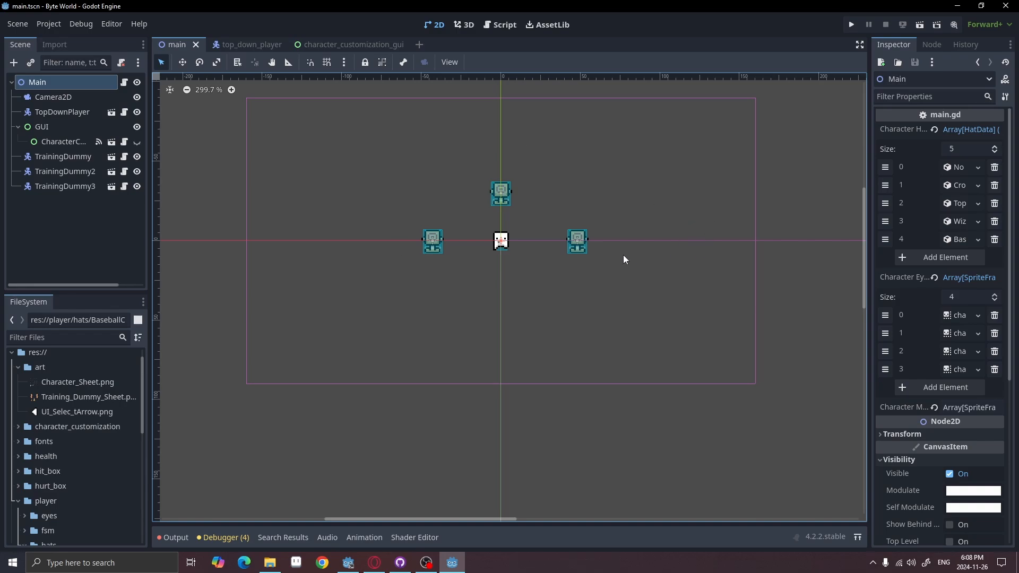
mouse_move(572, 212)
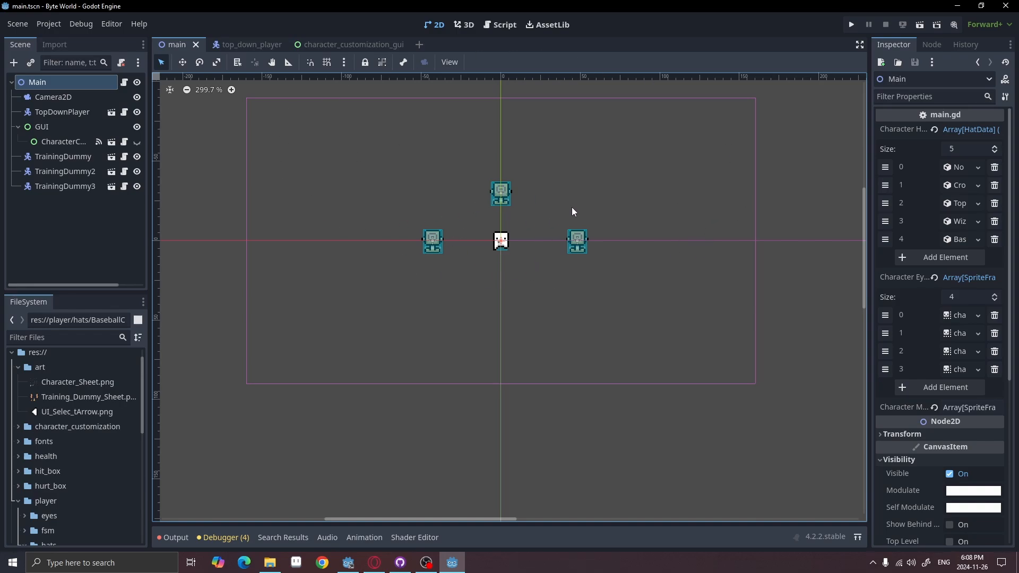
mouse_move(516, 181)
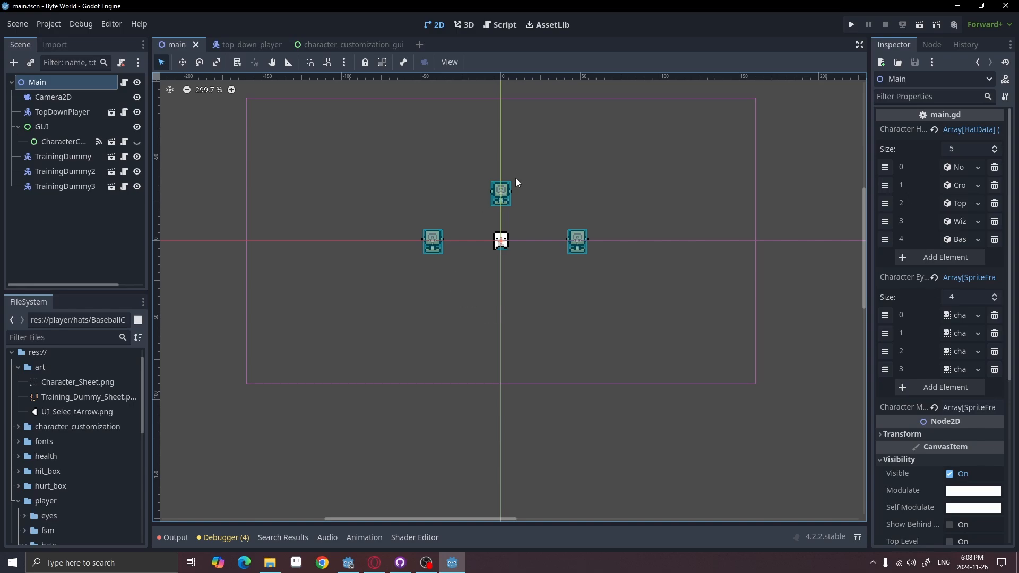
mouse_move(464, 208)
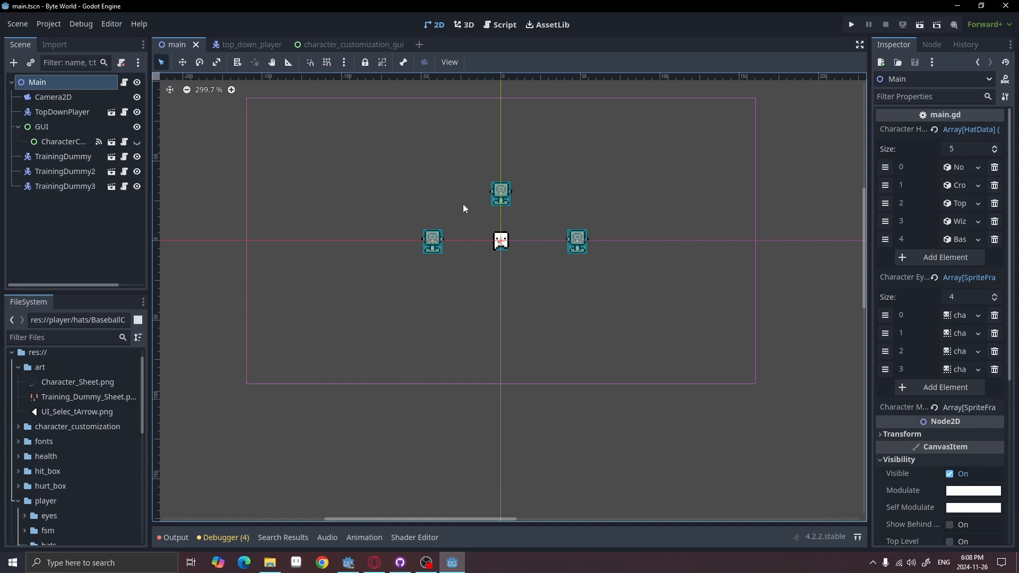
mouse_move(848, 205)
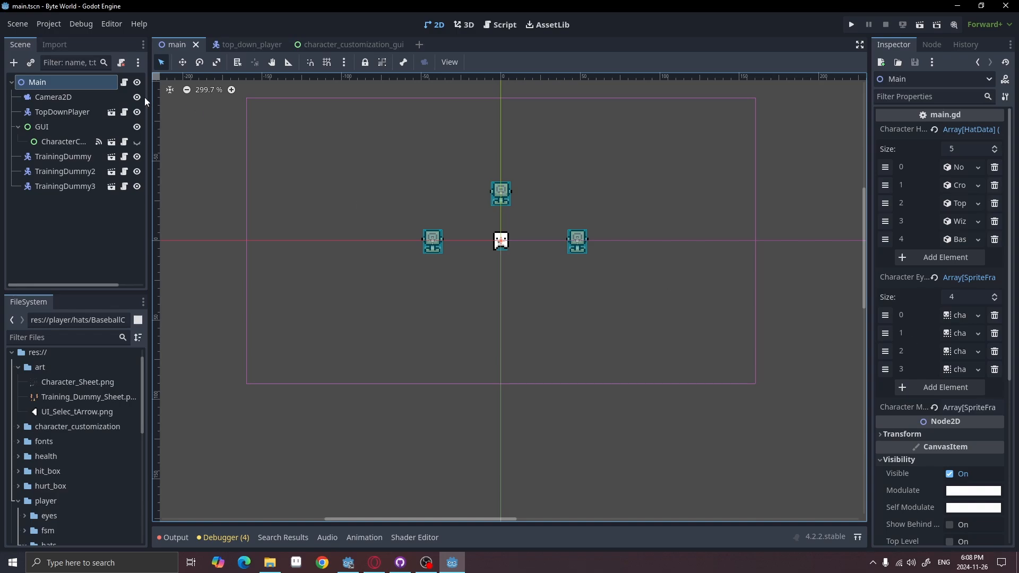
left_click(503, 24)
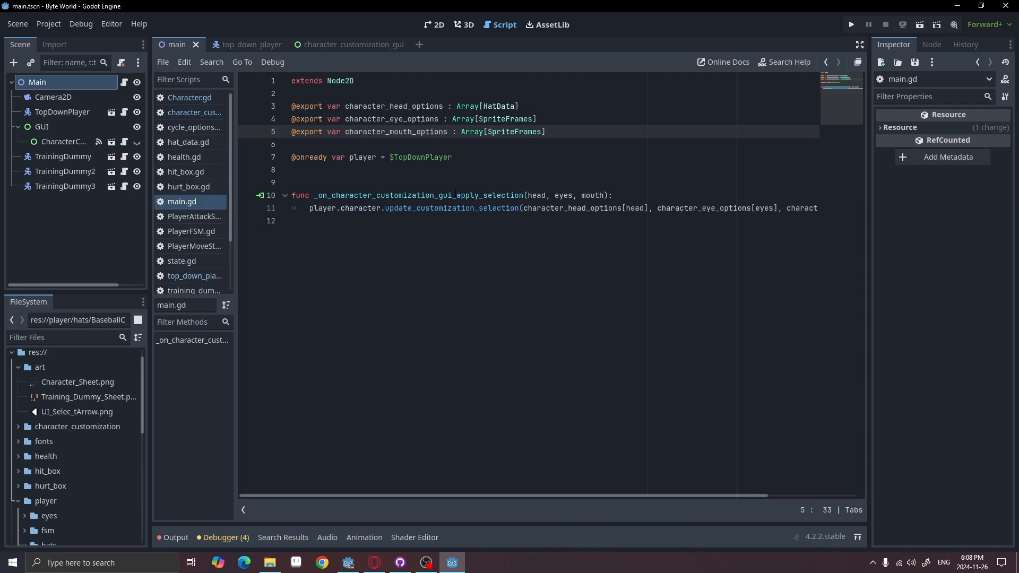
left_click(533, 195)
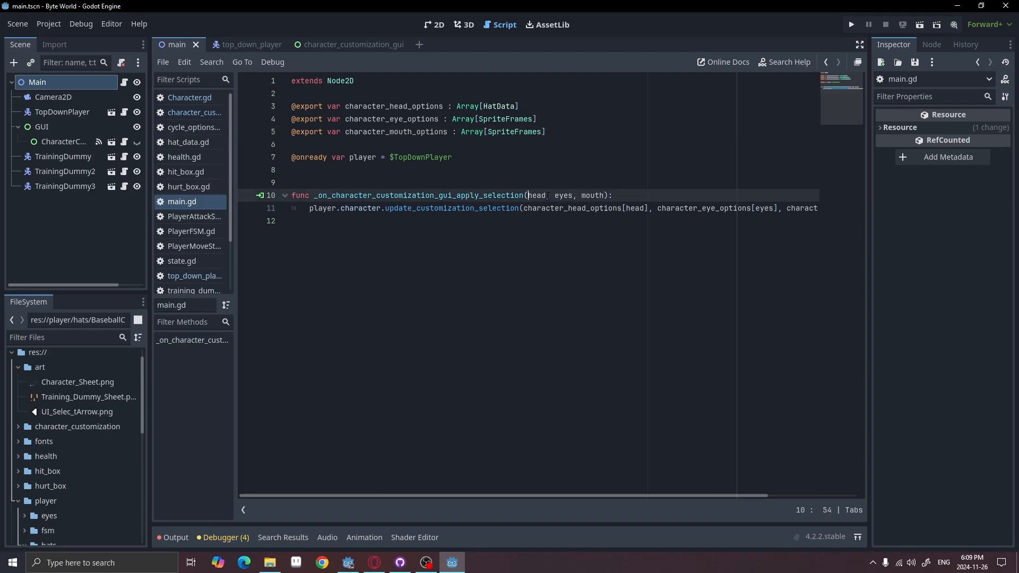
left_click_drag(531, 195, 607, 195)
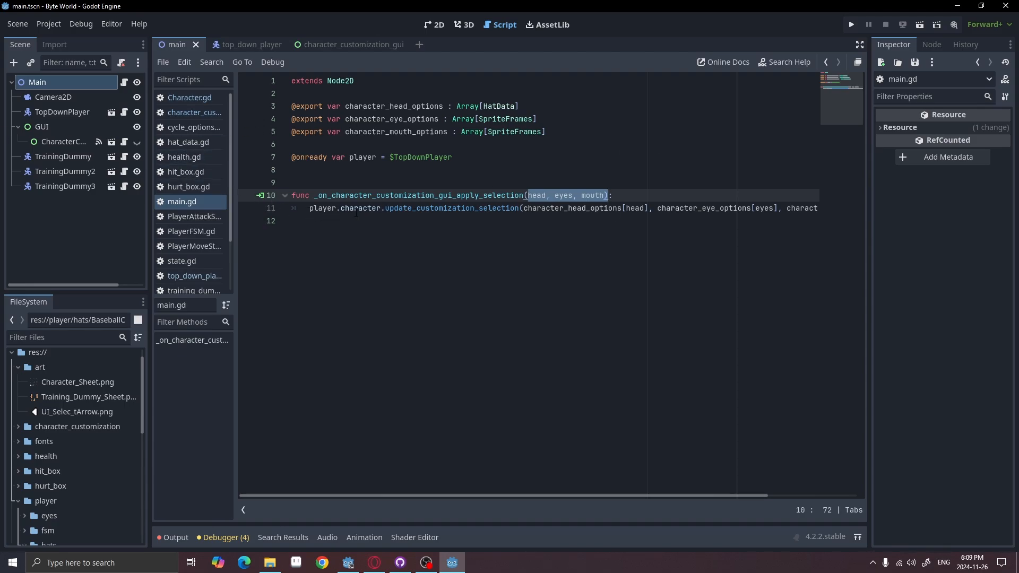
double_click(453, 208)
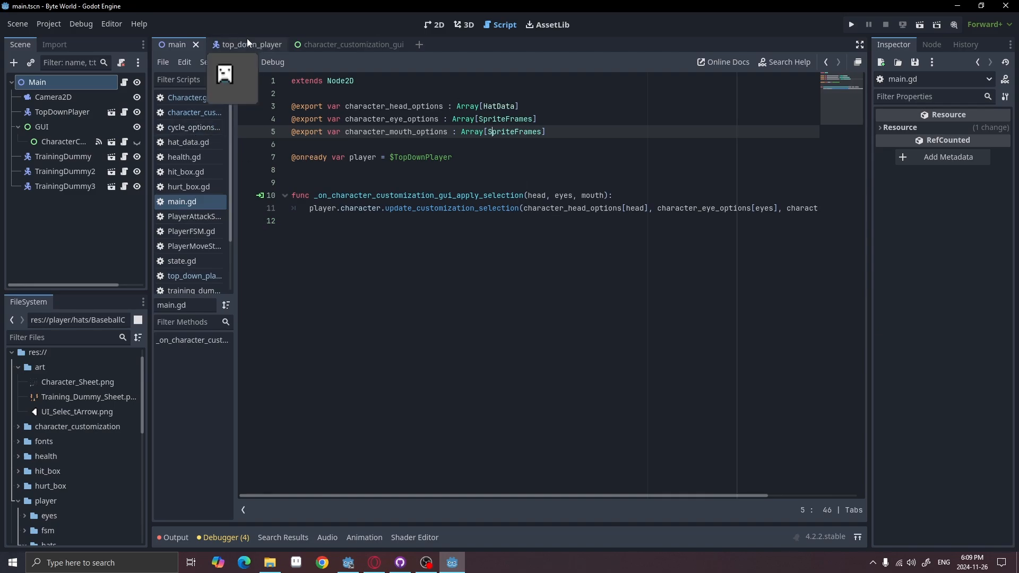
left_click(251, 45)
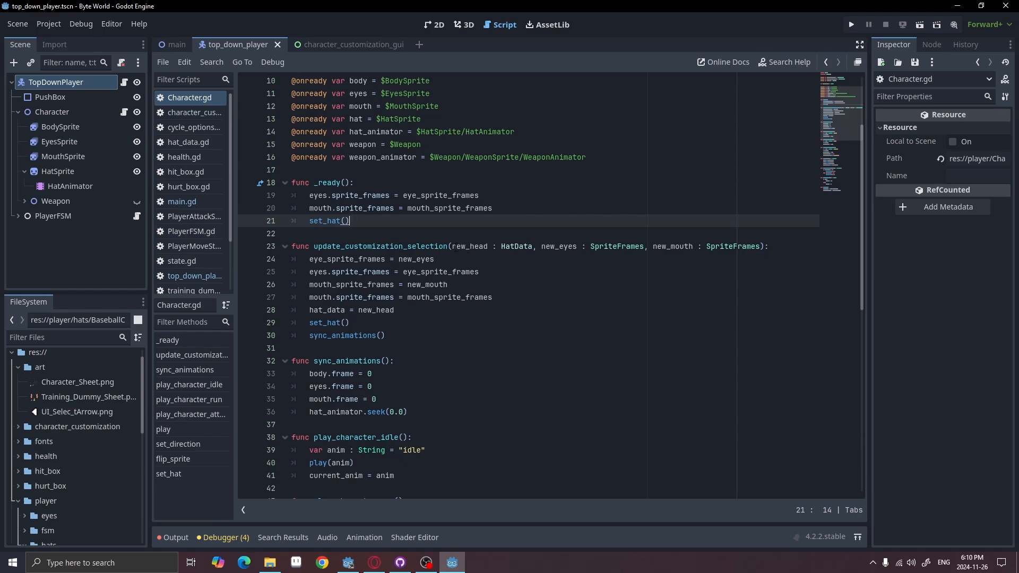
left_click_drag(539, 245, 647, 245)
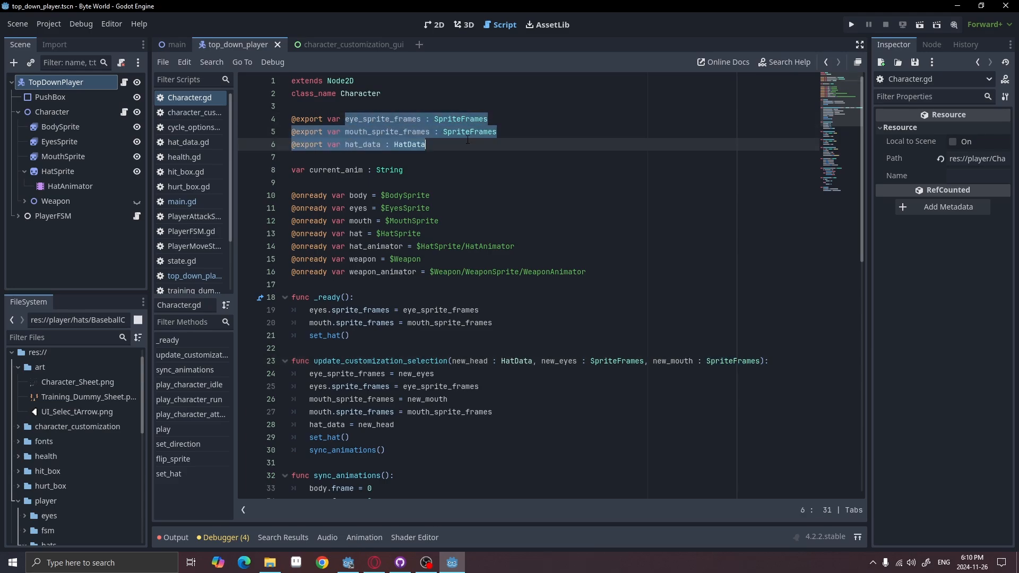
scroll("down", 3)
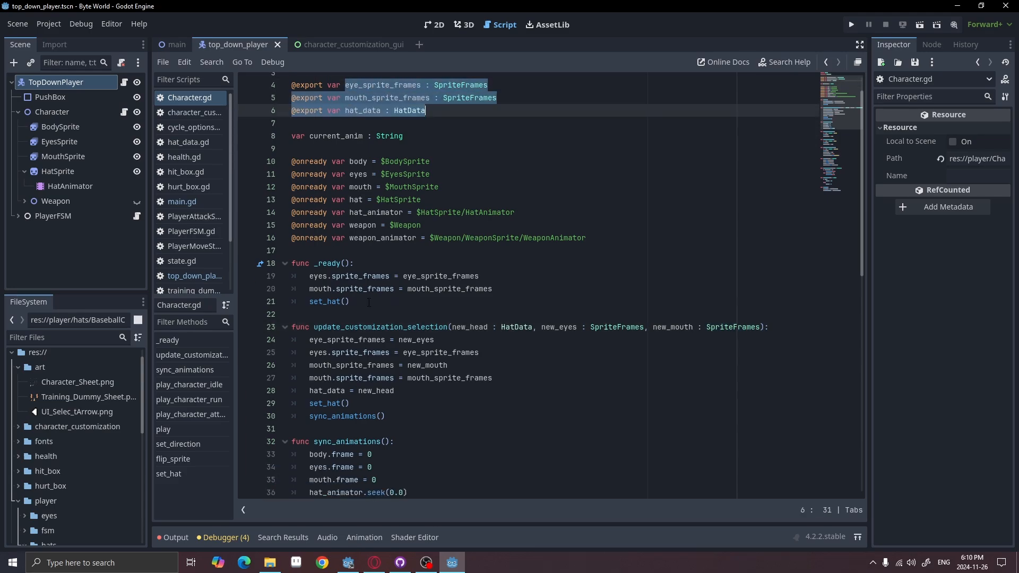
scroll("down", 3)
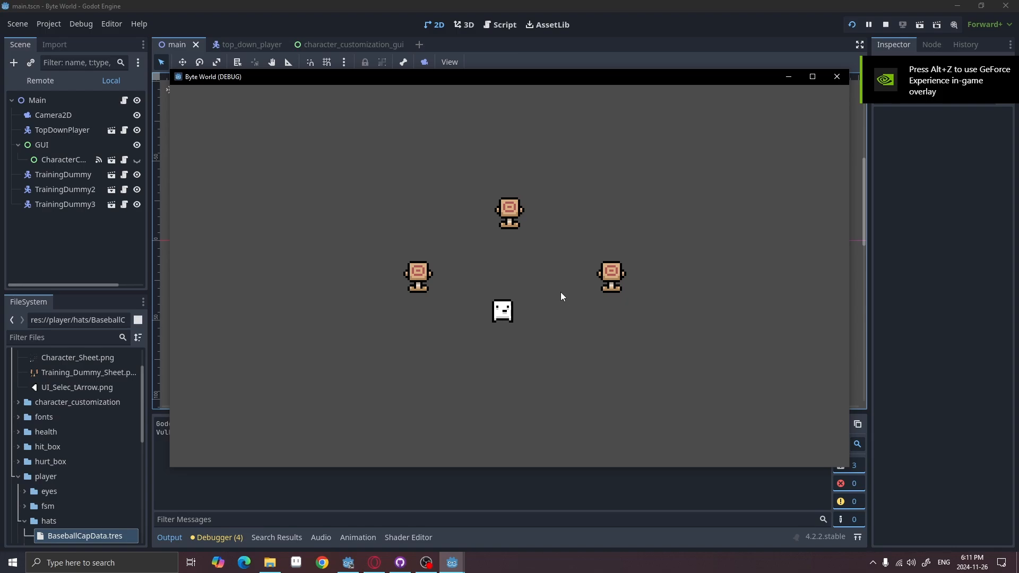
mouse_move(529, 300)
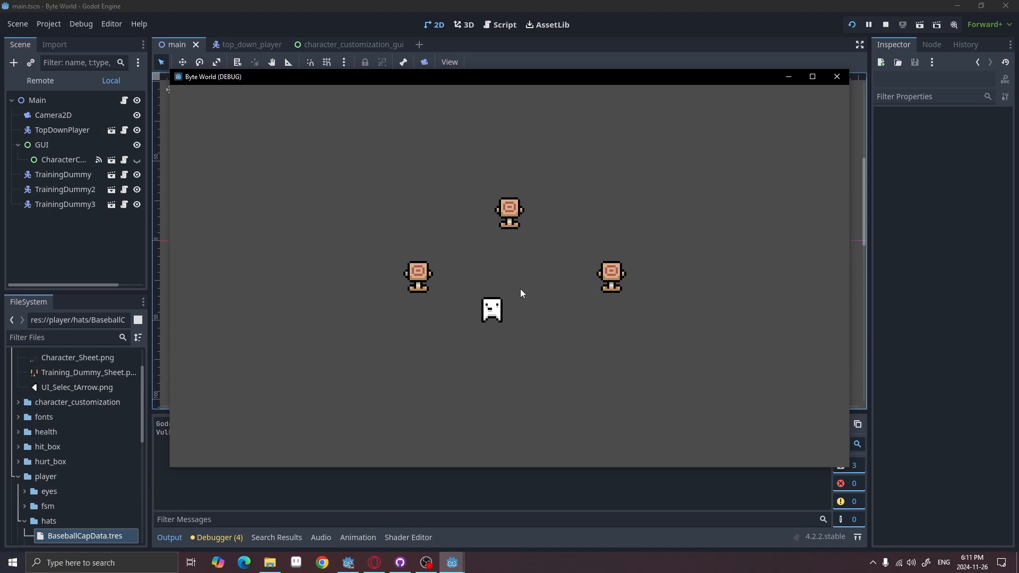
mouse_move(516, 302)
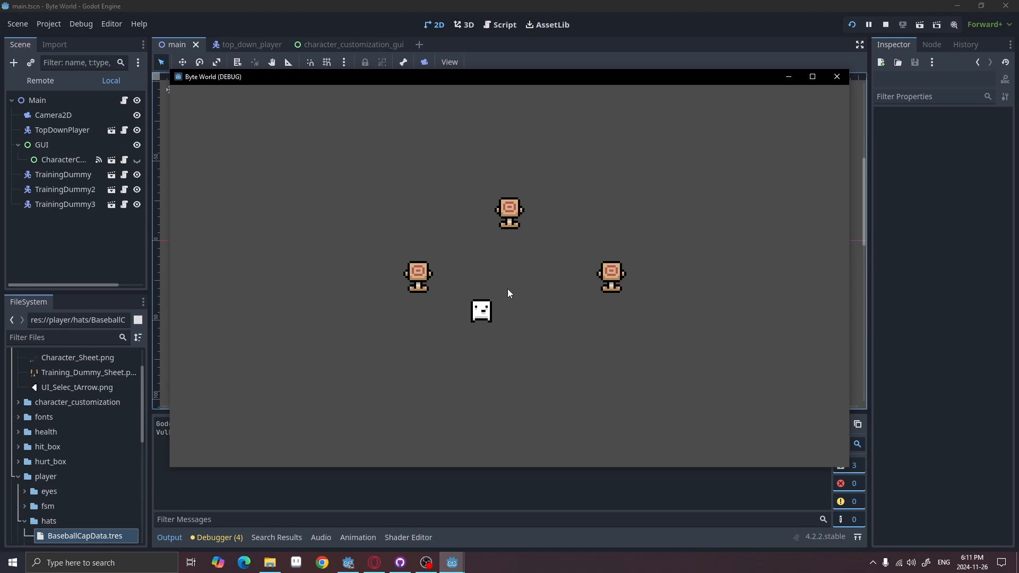
mouse_move(528, 305)
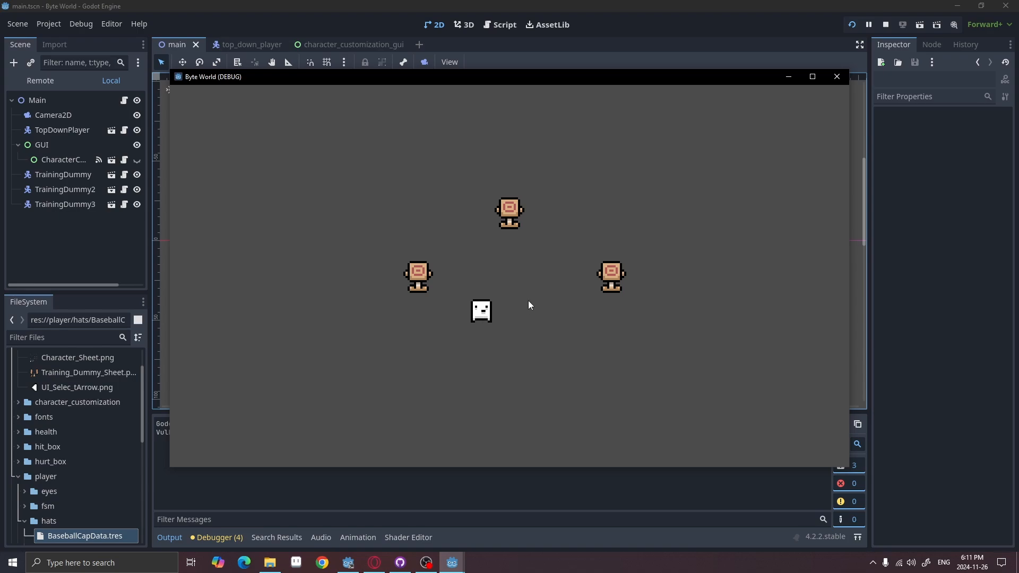
mouse_move(563, 306)
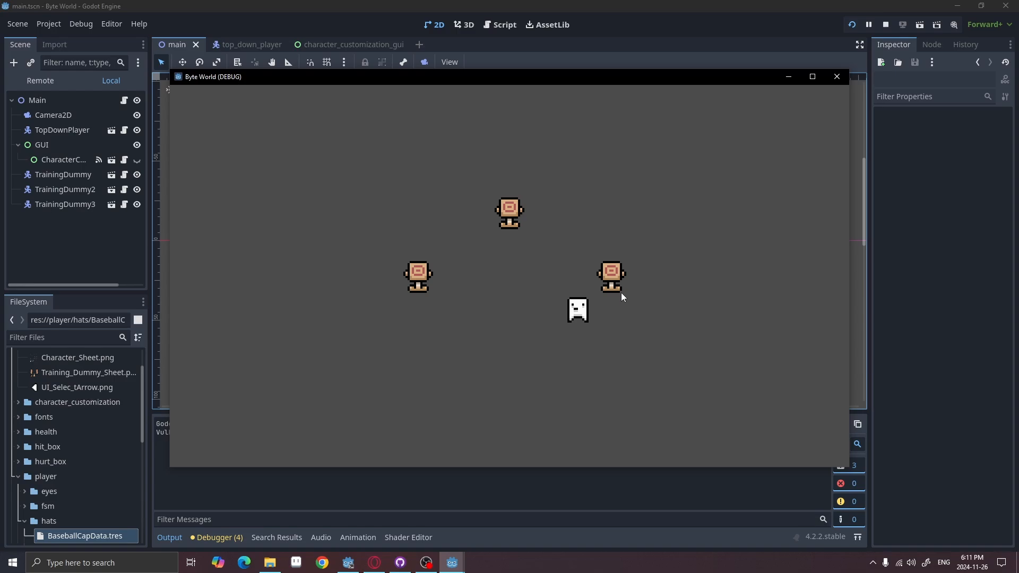
mouse_move(631, 302)
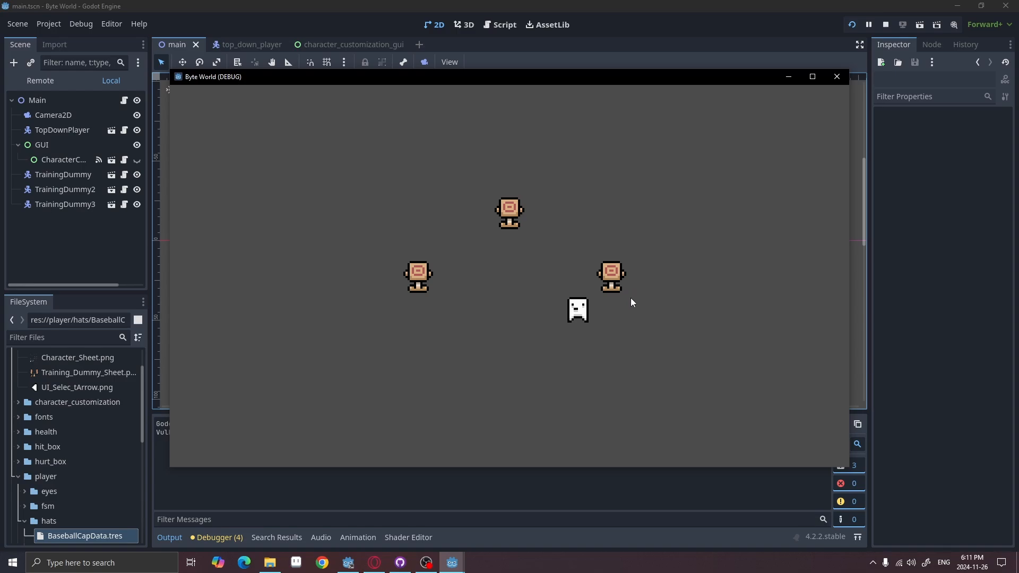